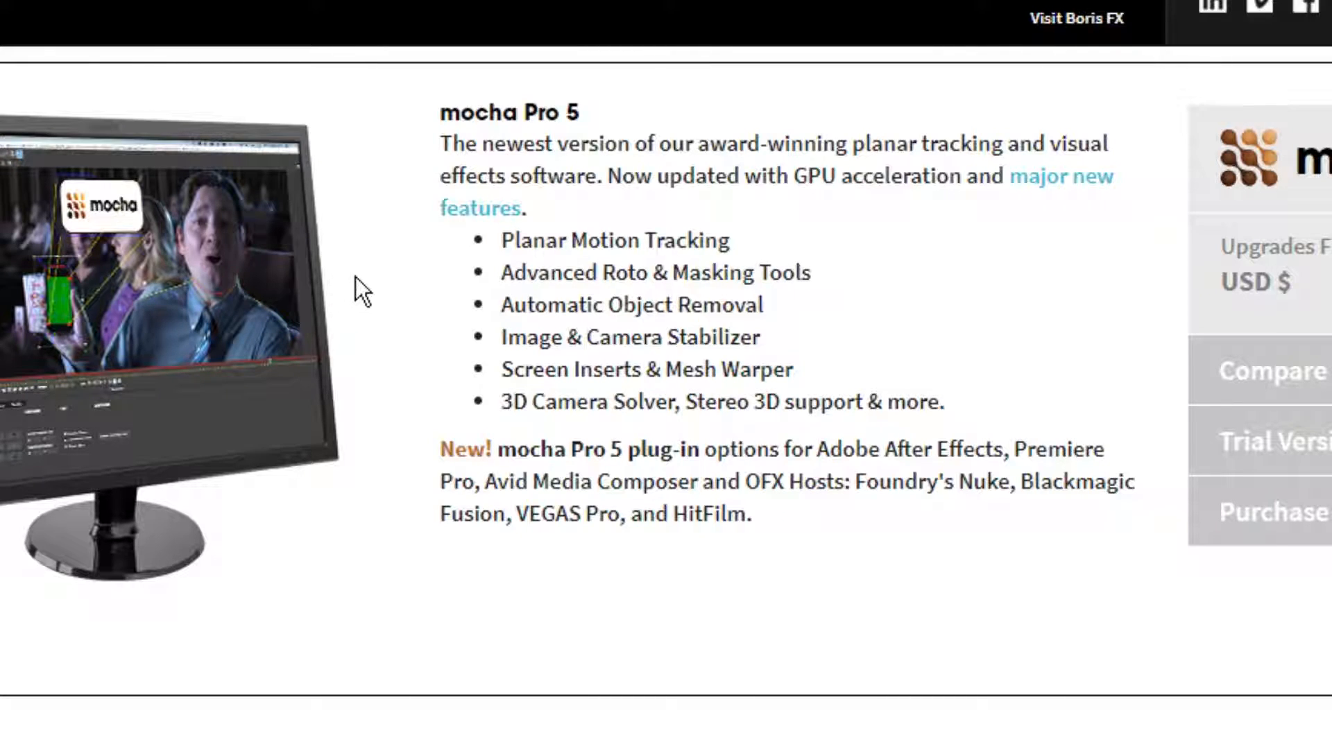
mouse_move(413, 293)
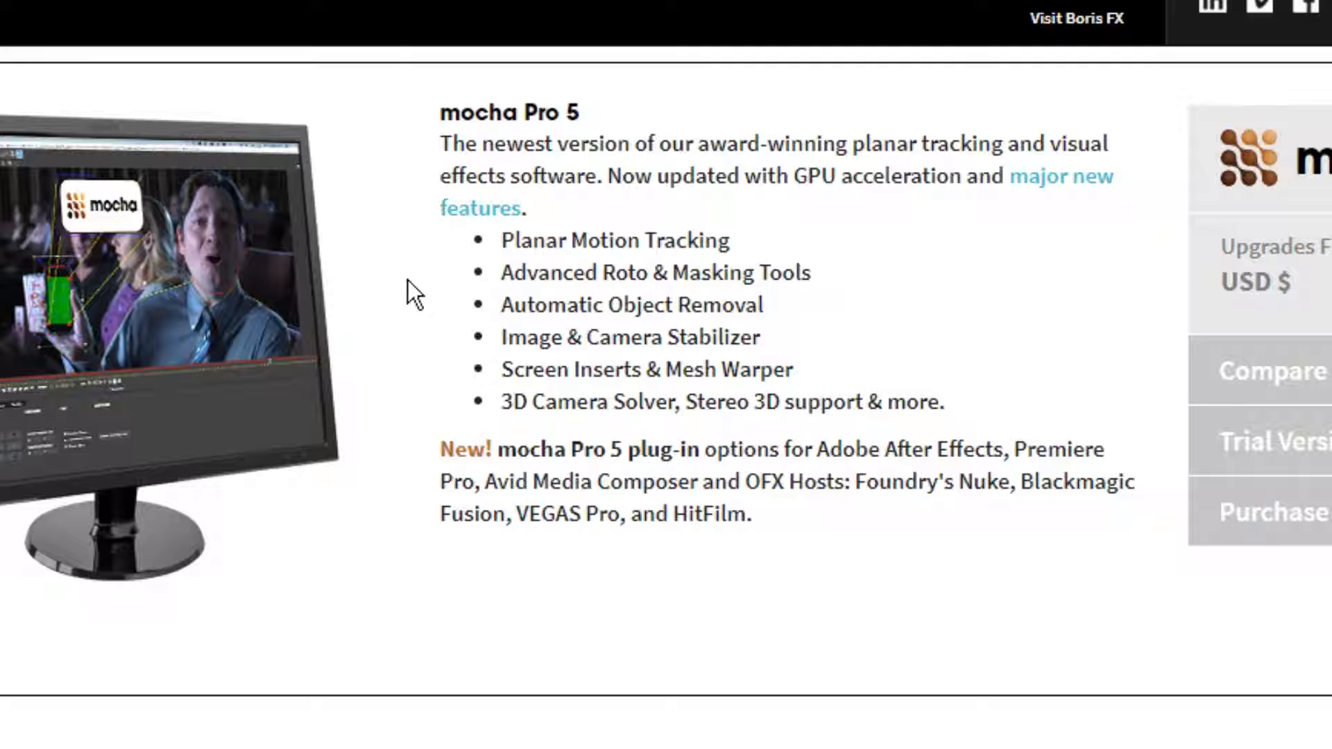
mouse_move(383, 319)
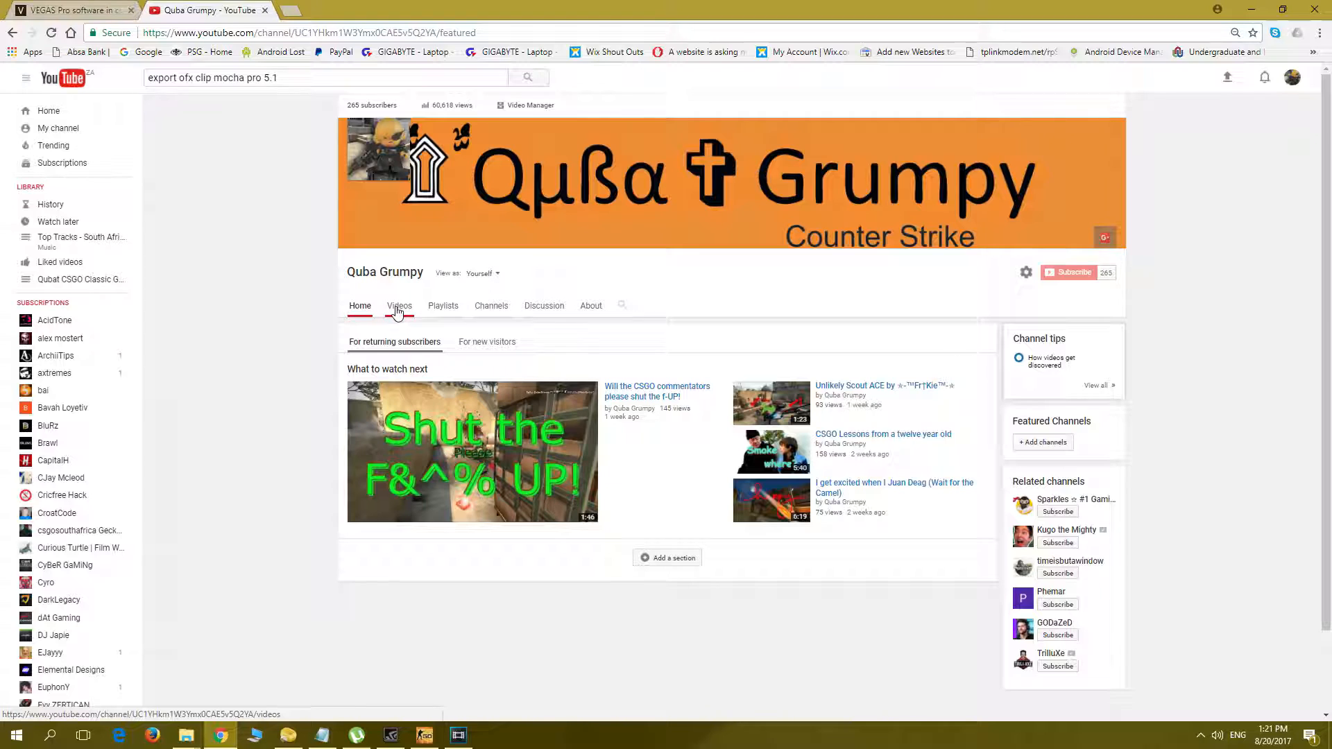
Browse the channel's videos and the VEGAS Pro and mocha Pro product pages in Chrome
click(398, 306)
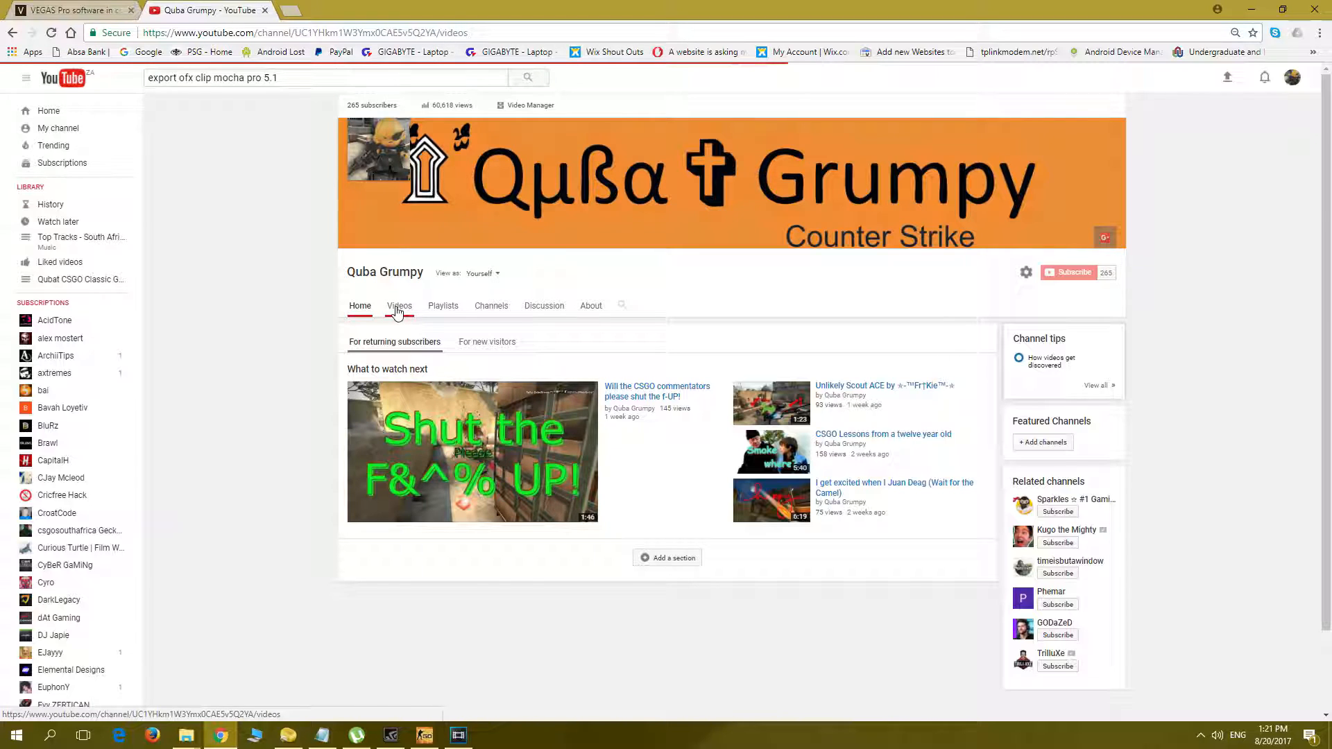
click(398, 305)
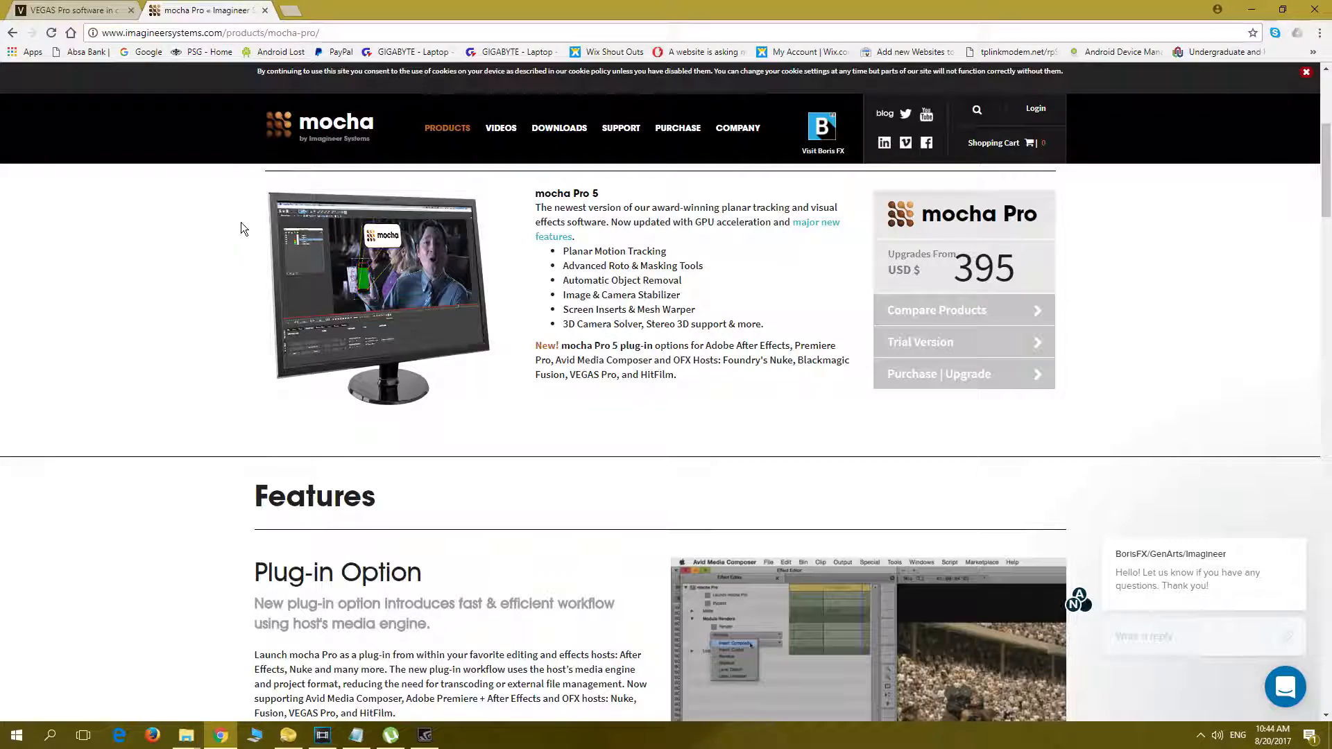
click(72, 9)
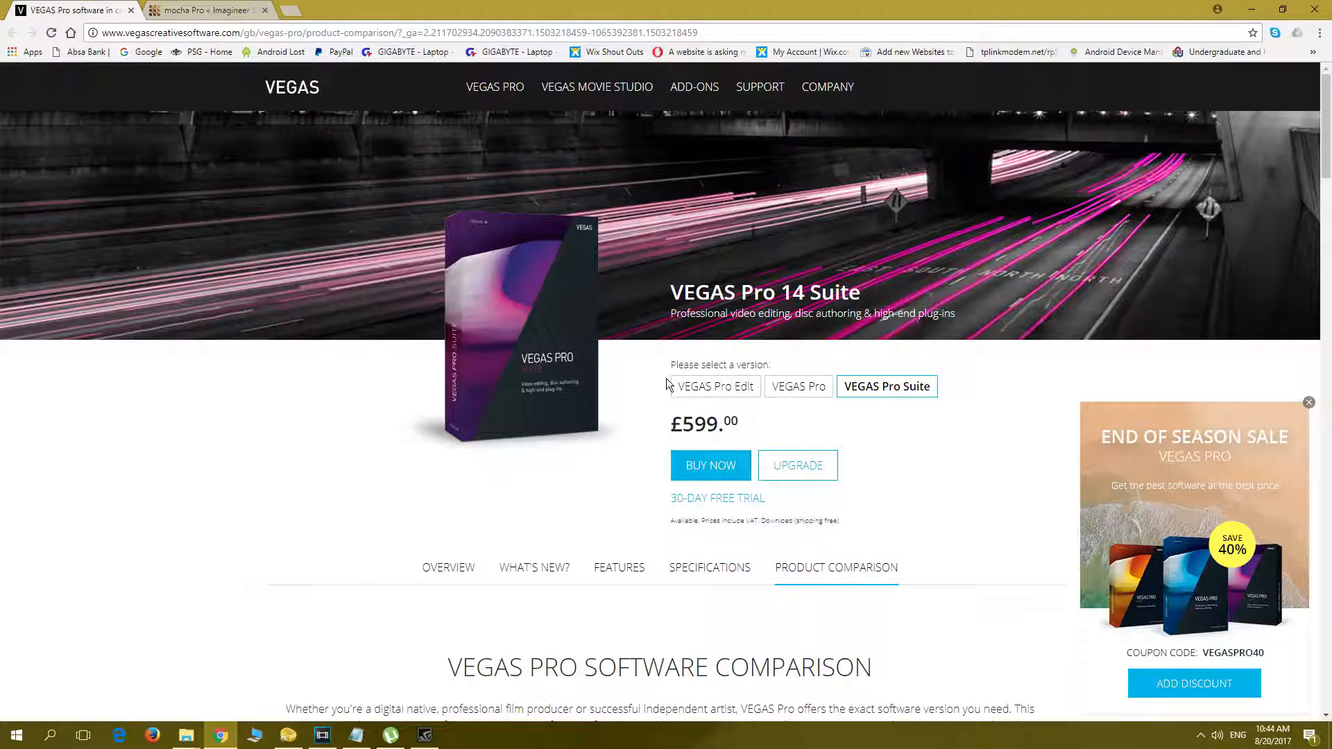
click(204, 10)
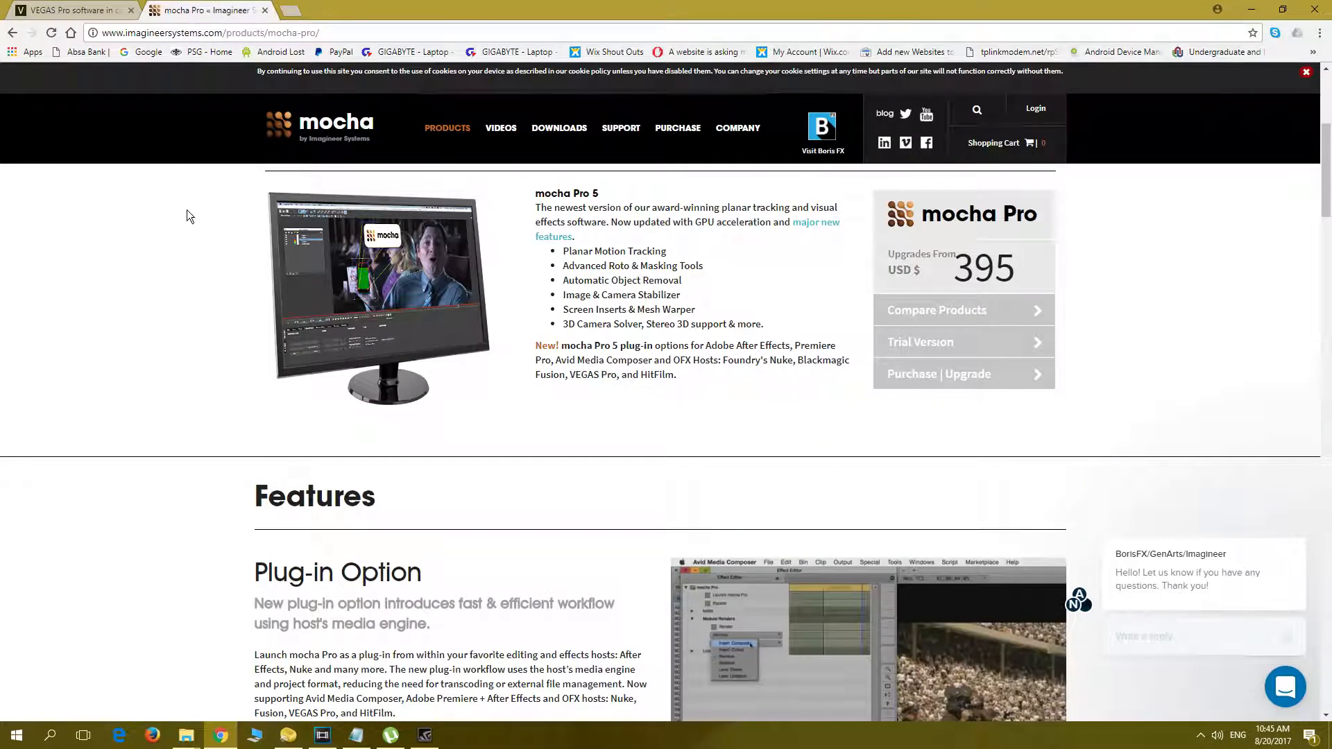
scroll(down, 3)
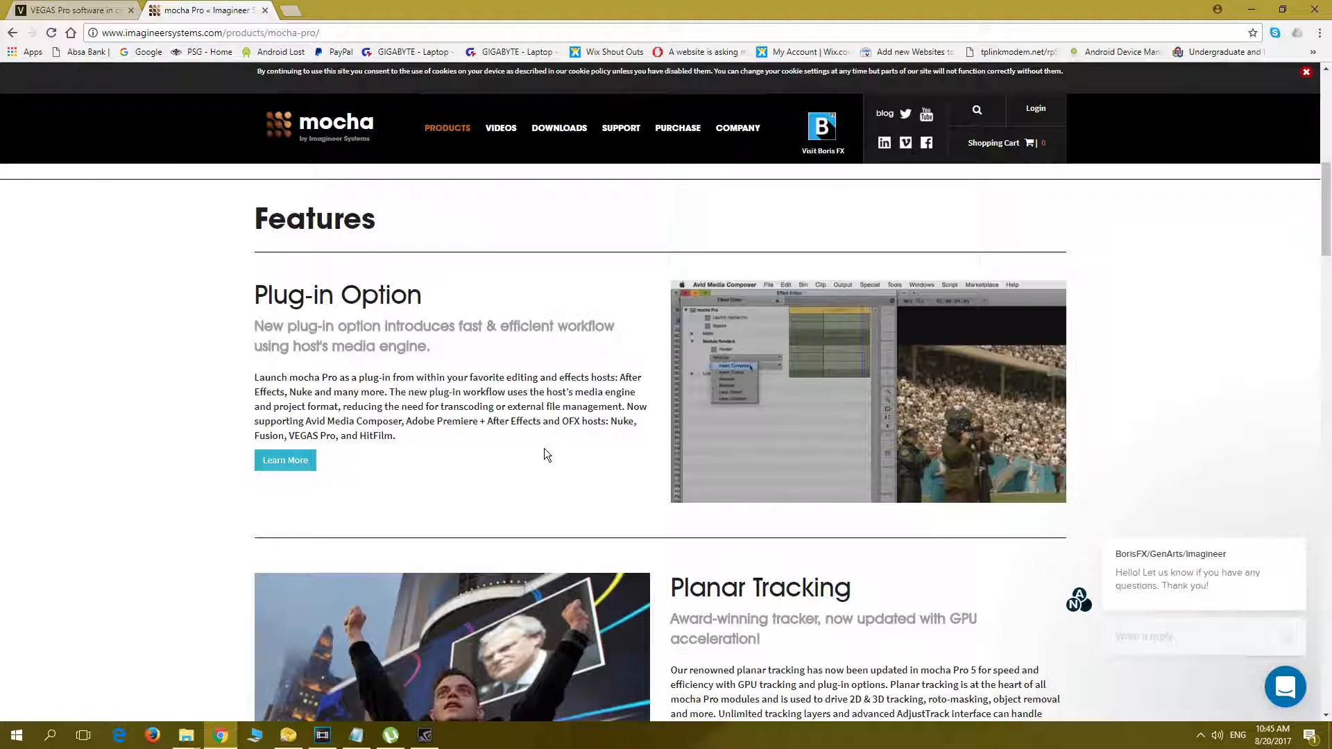
mouse_move(408, 641)
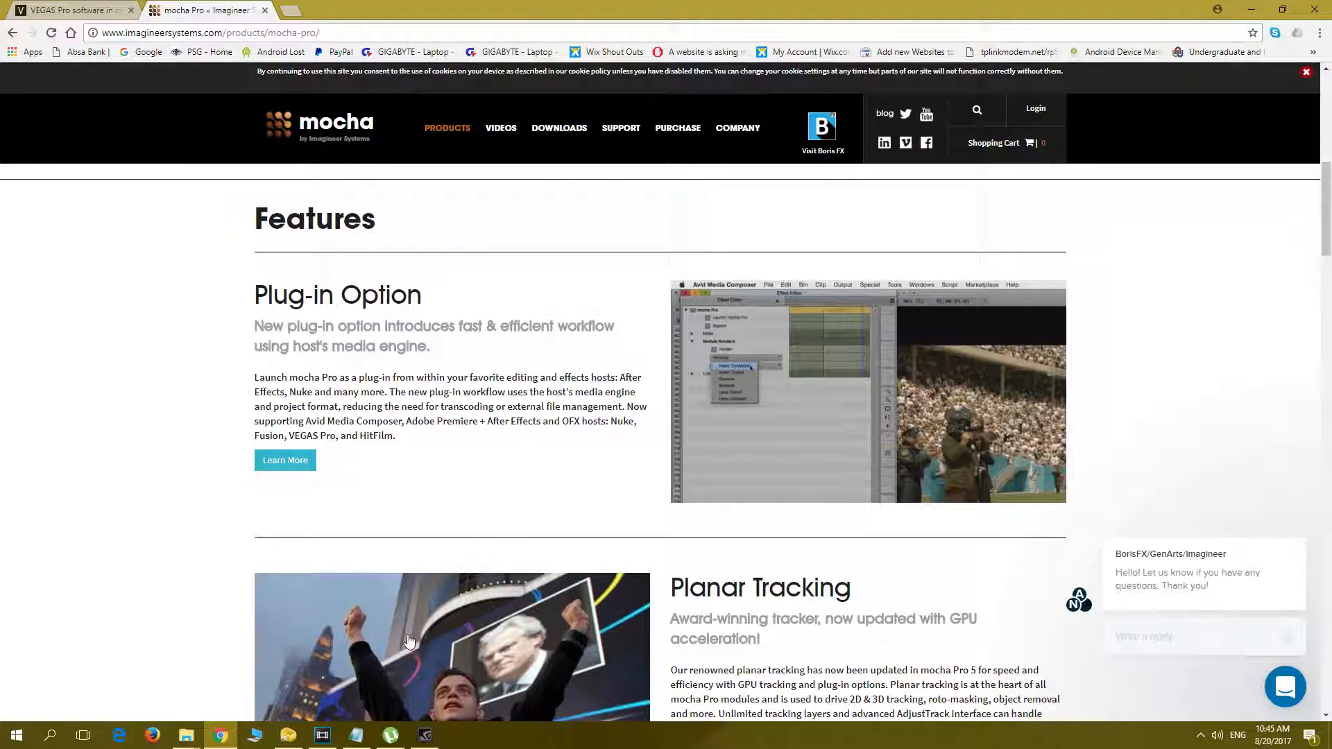
mouse_move(321, 735)
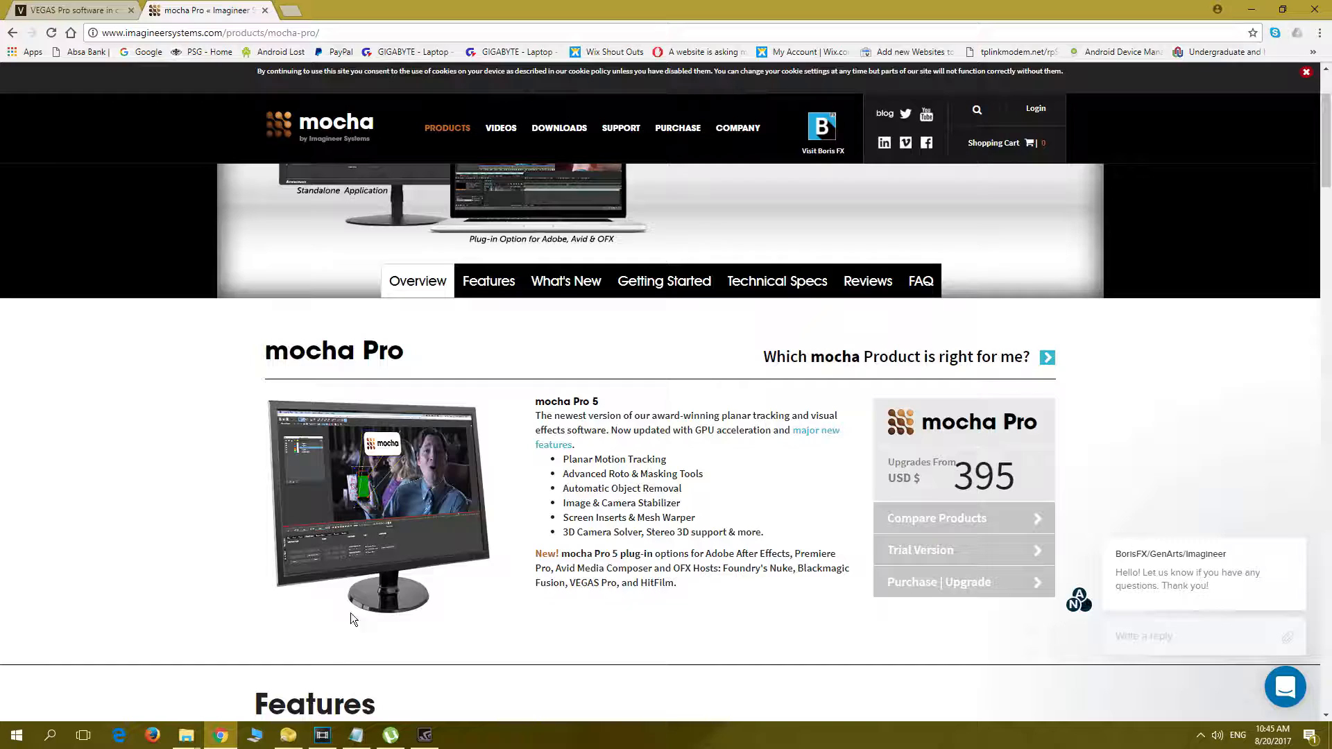
Switch to the Vegas Pro project and play the gameplay preview under the logo
click(320, 735)
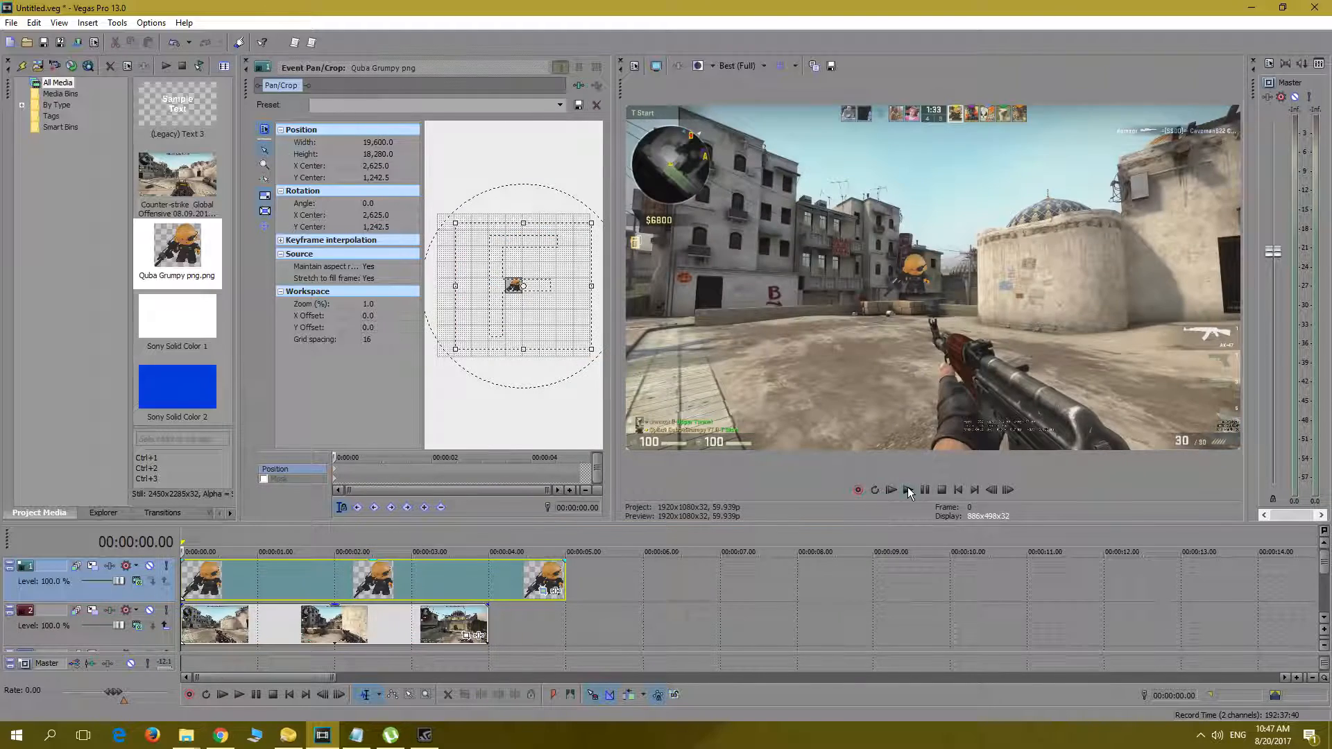
click(891, 490)
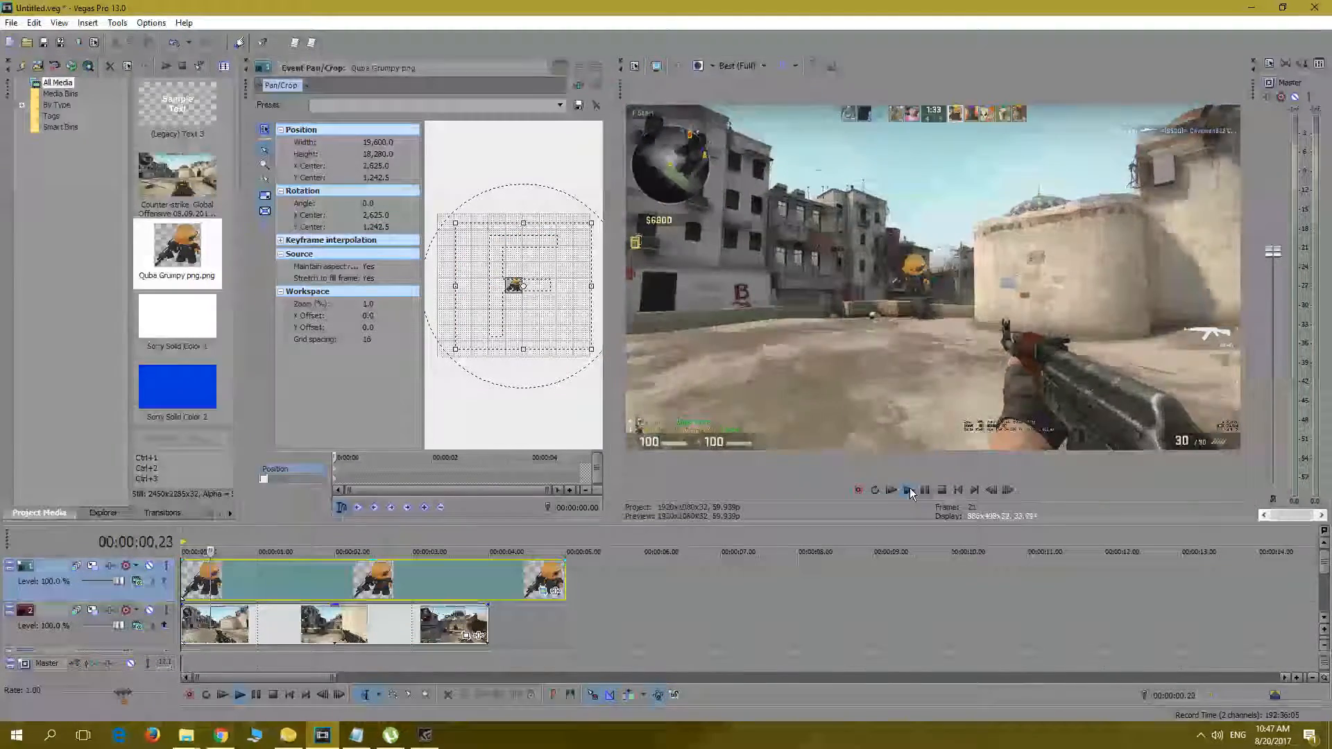
click(890, 489)
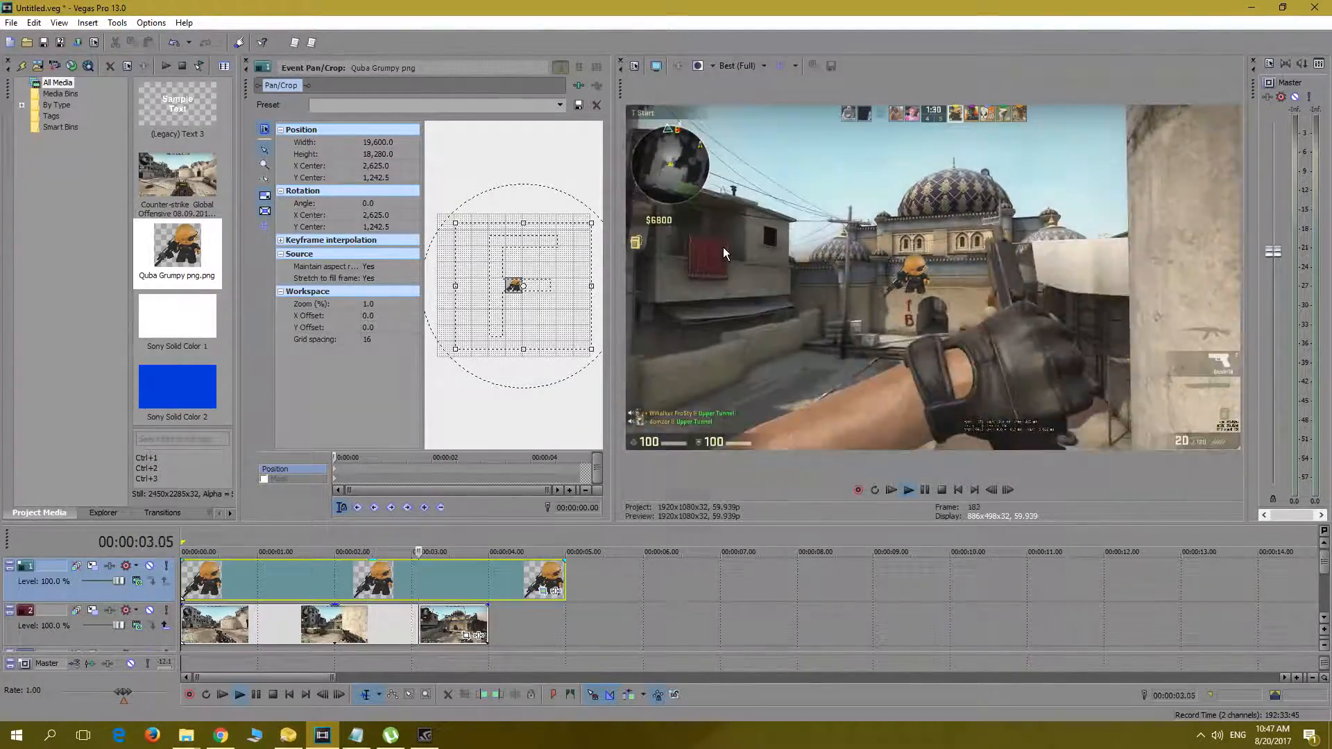
click(941, 490)
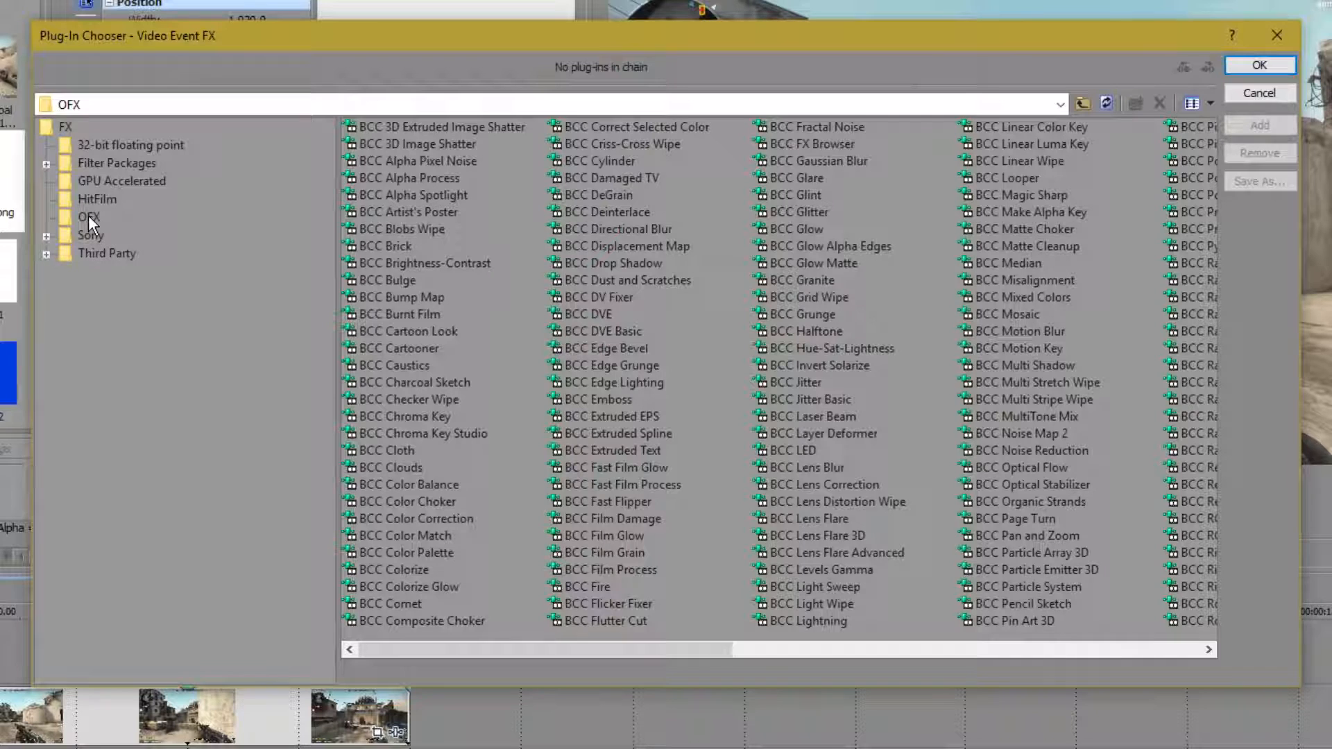
Browse the OFX effects group to the mocha Pro effect, then dismiss the chooser
click(89, 216)
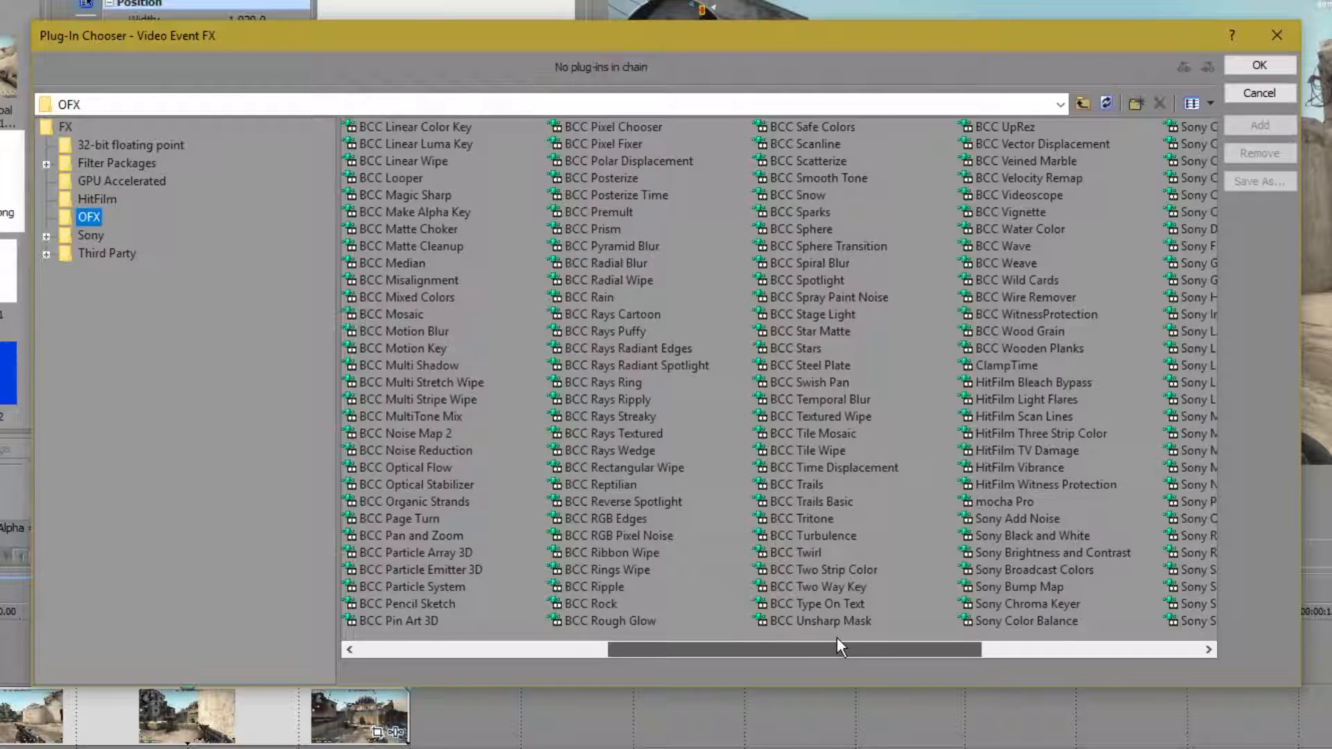
mouse_move(884, 434)
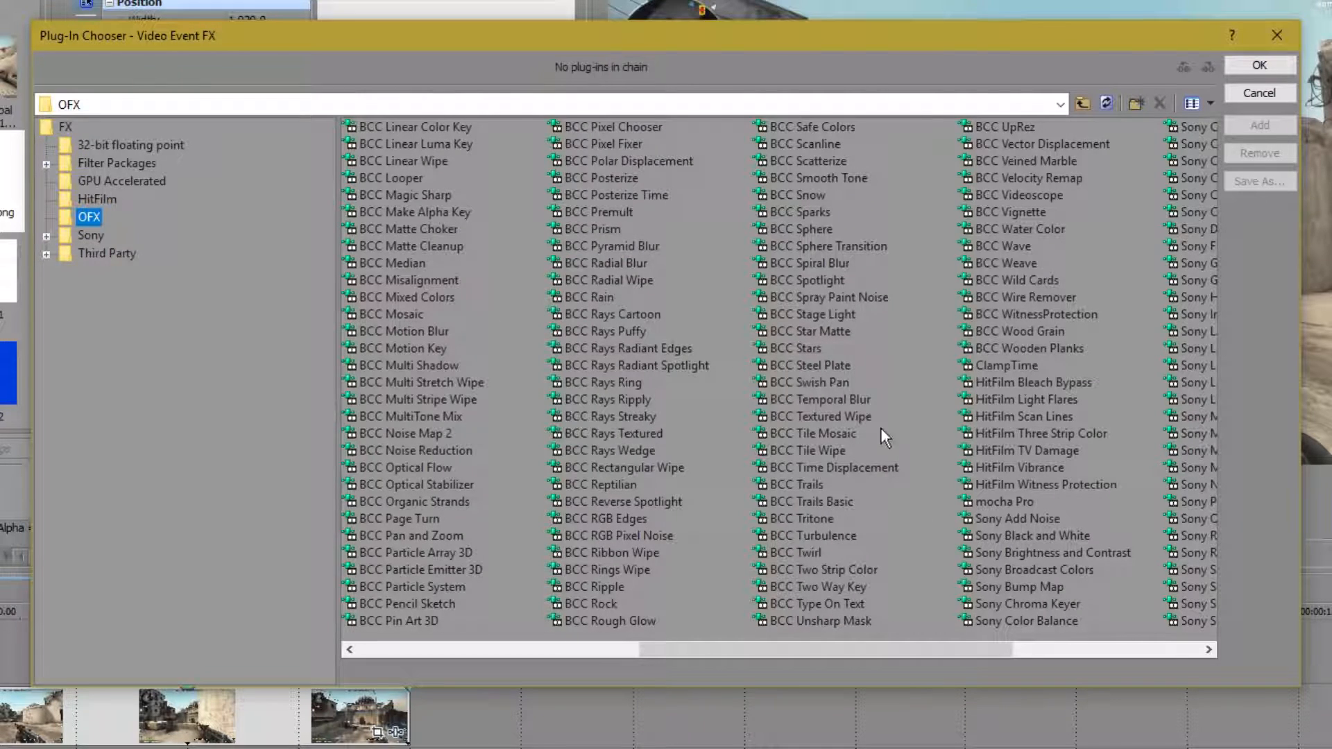
click(1002, 501)
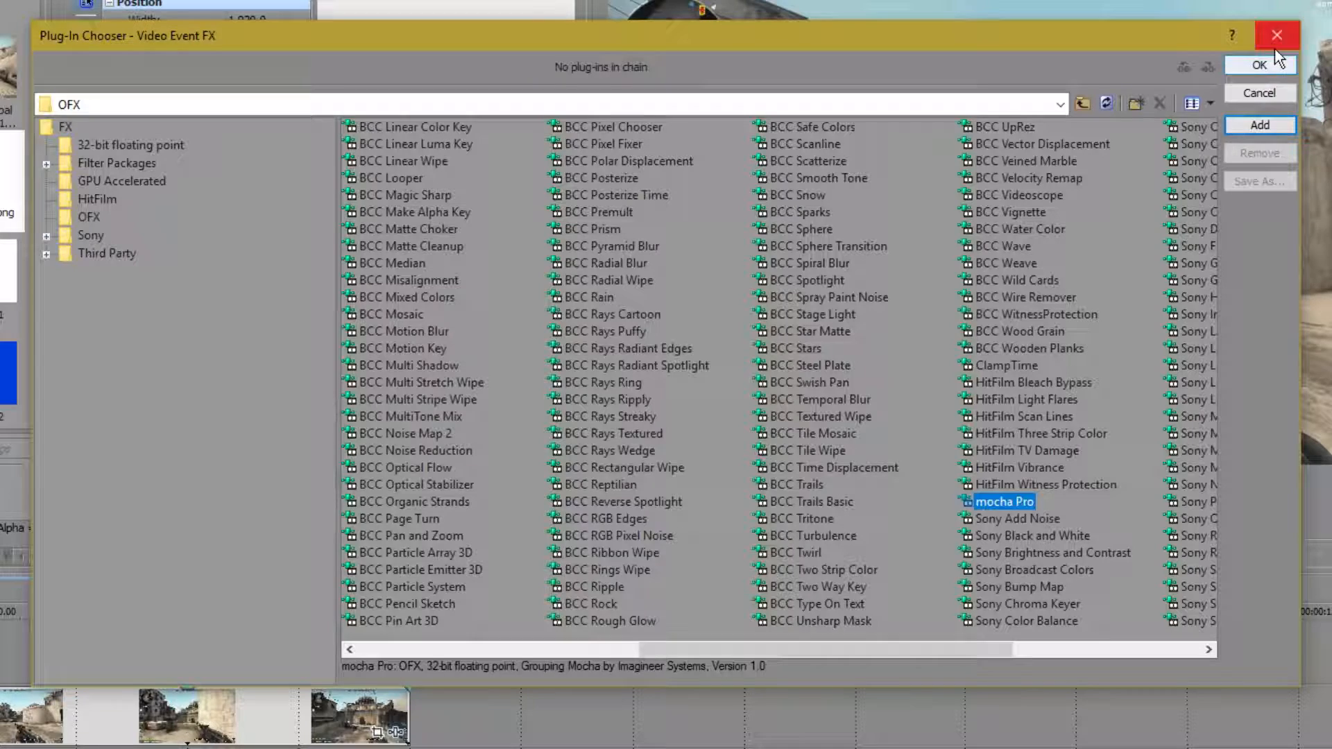
click(1258, 66)
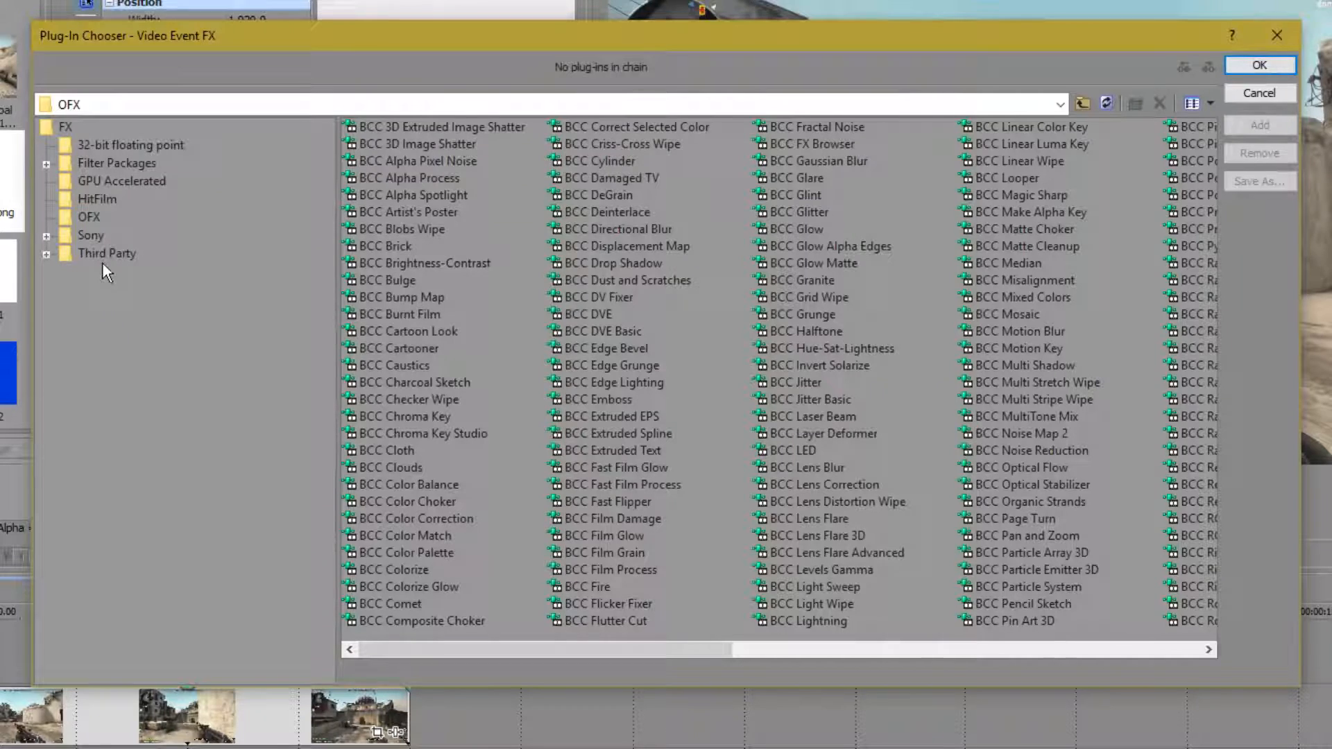
Add the mocha Pro effect from the OFX group to the gameplay clip and confirm
click(108, 252)
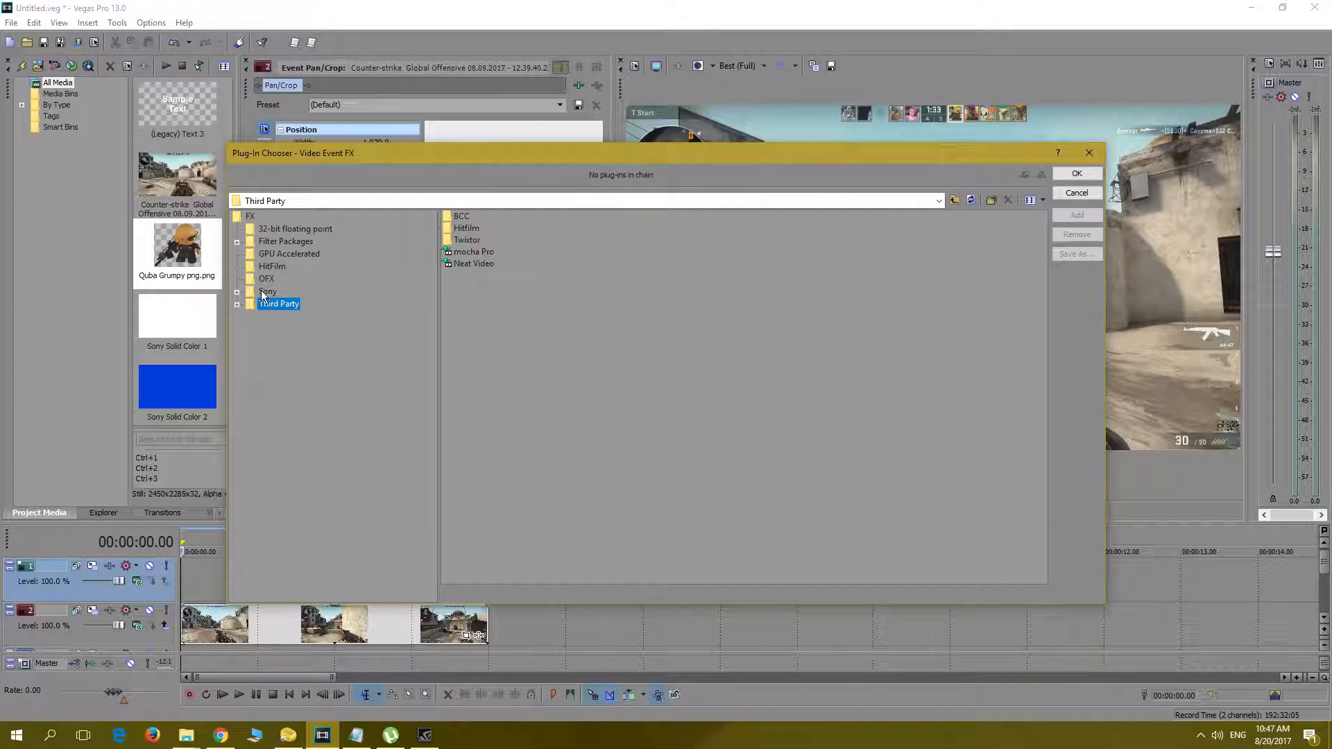
click(267, 279)
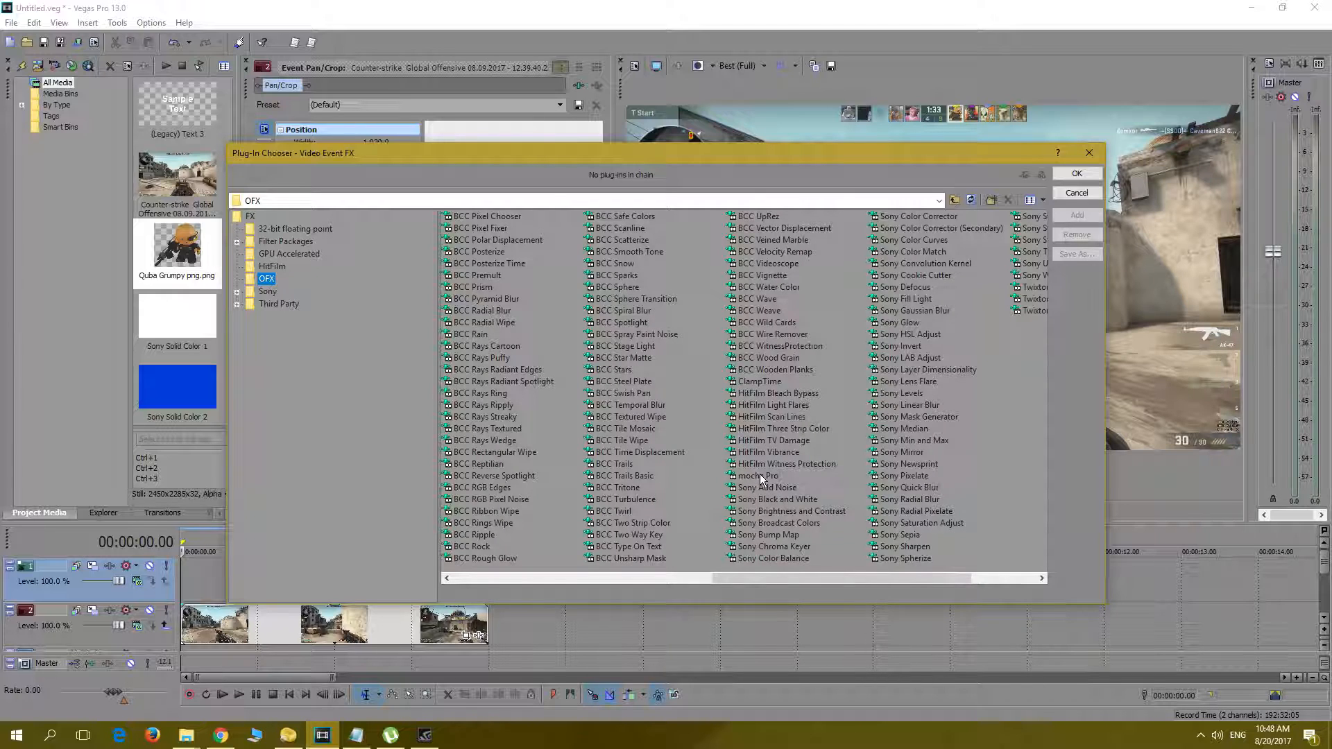
click(758, 476)
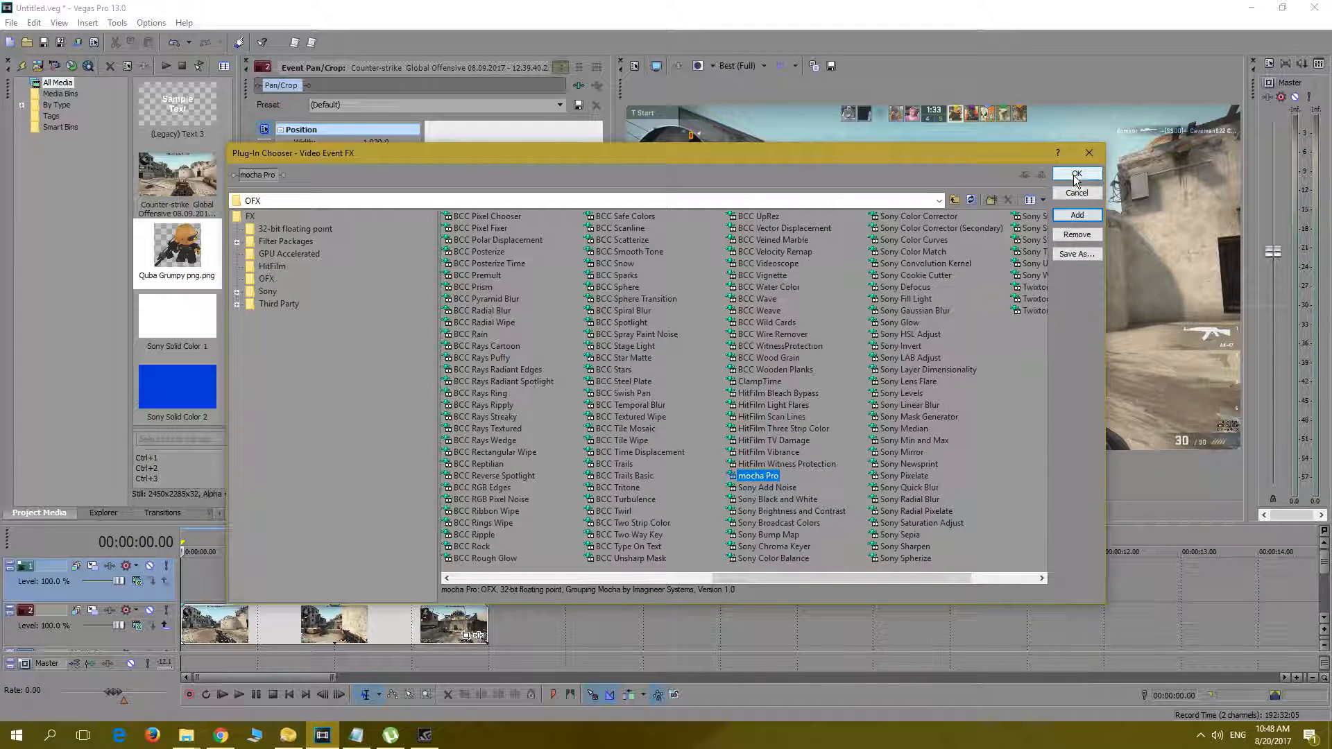
click(1077, 175)
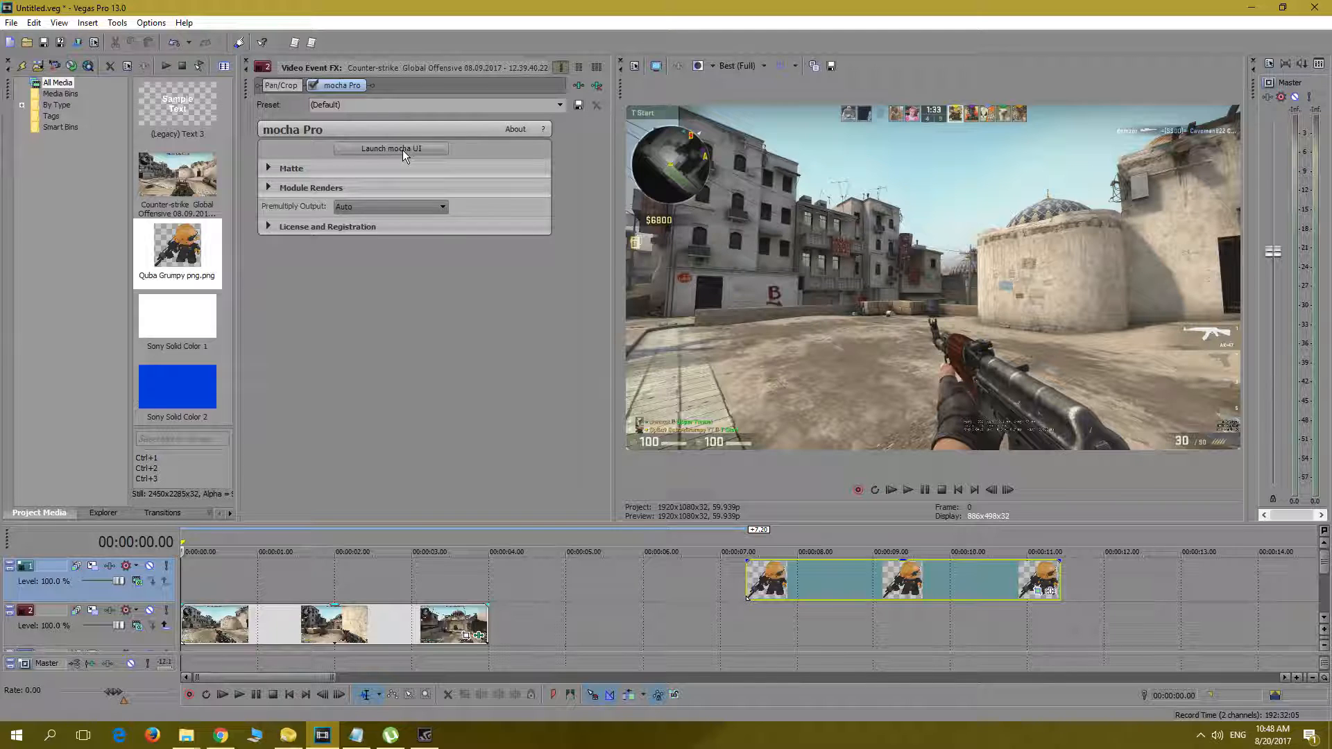
Launch the mocha UI so the gameplay clip loads in the Mocha Pro plugin window
click(390, 148)
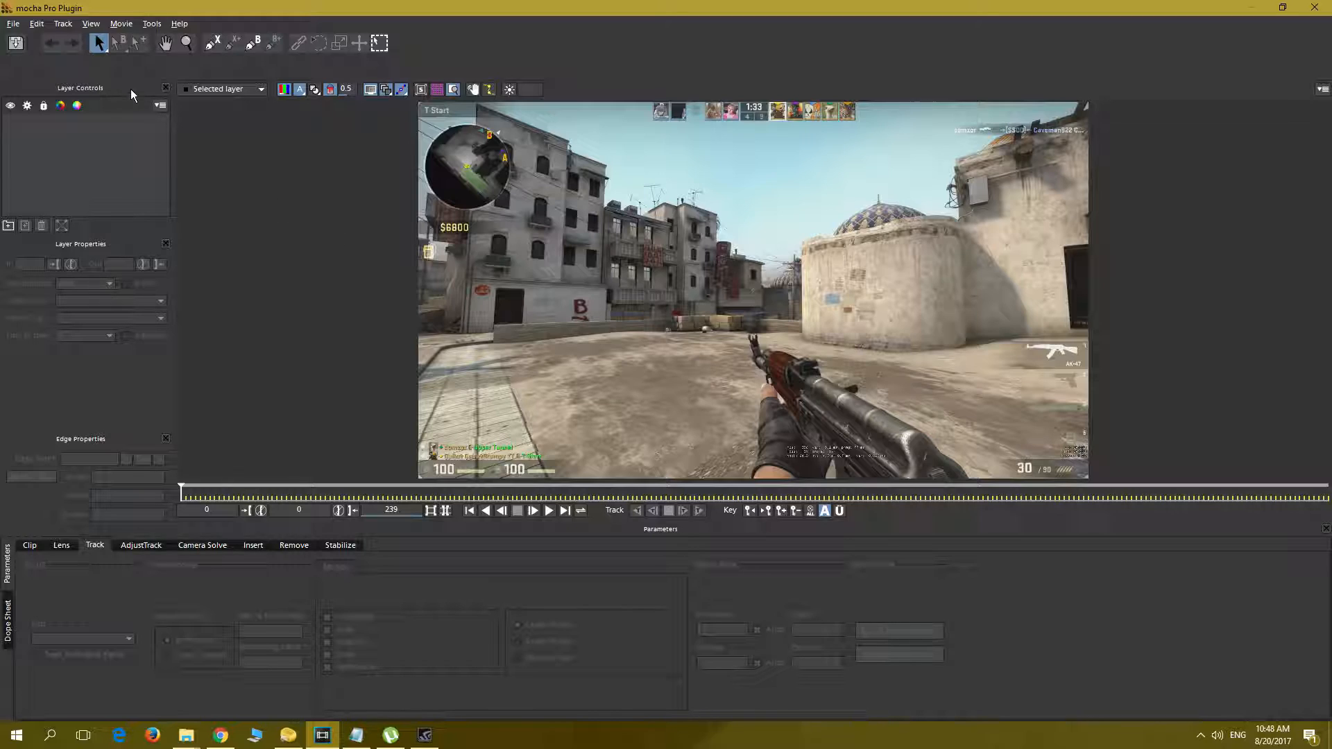
mouse_move(97, 43)
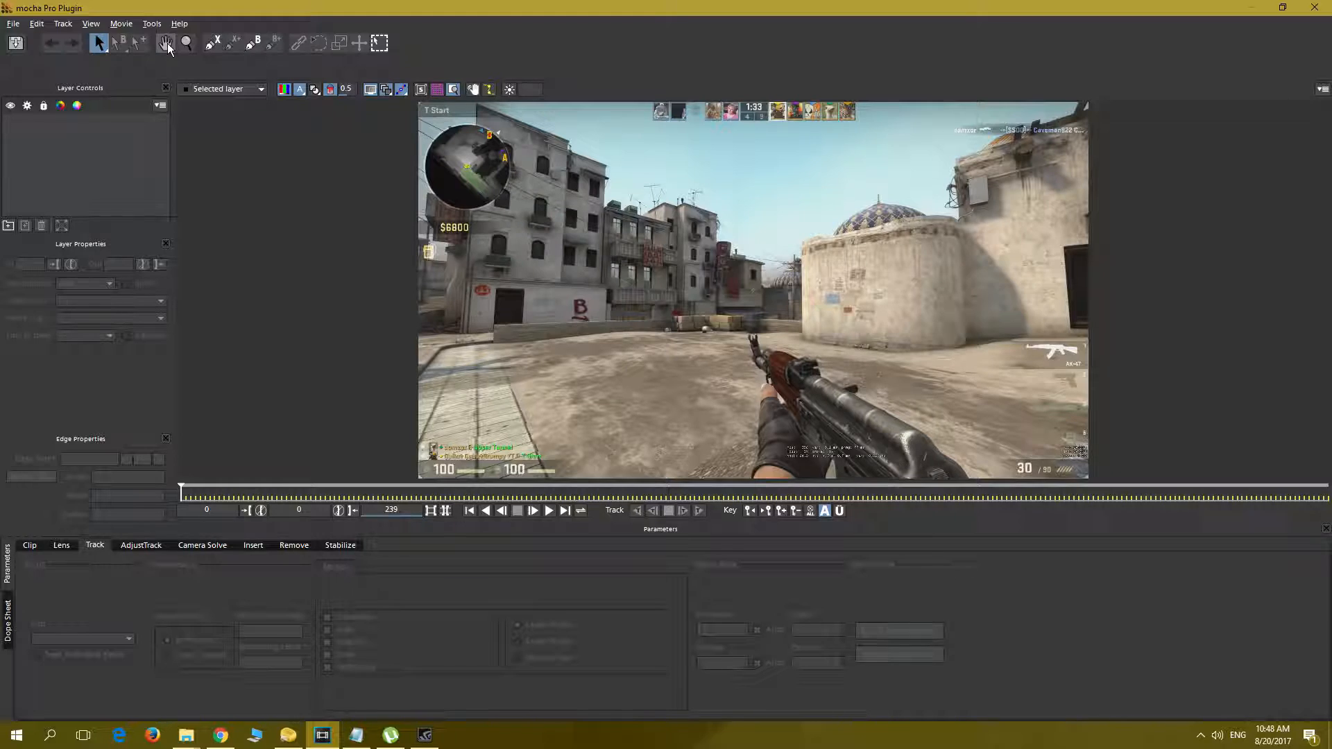
mouse_move(166, 43)
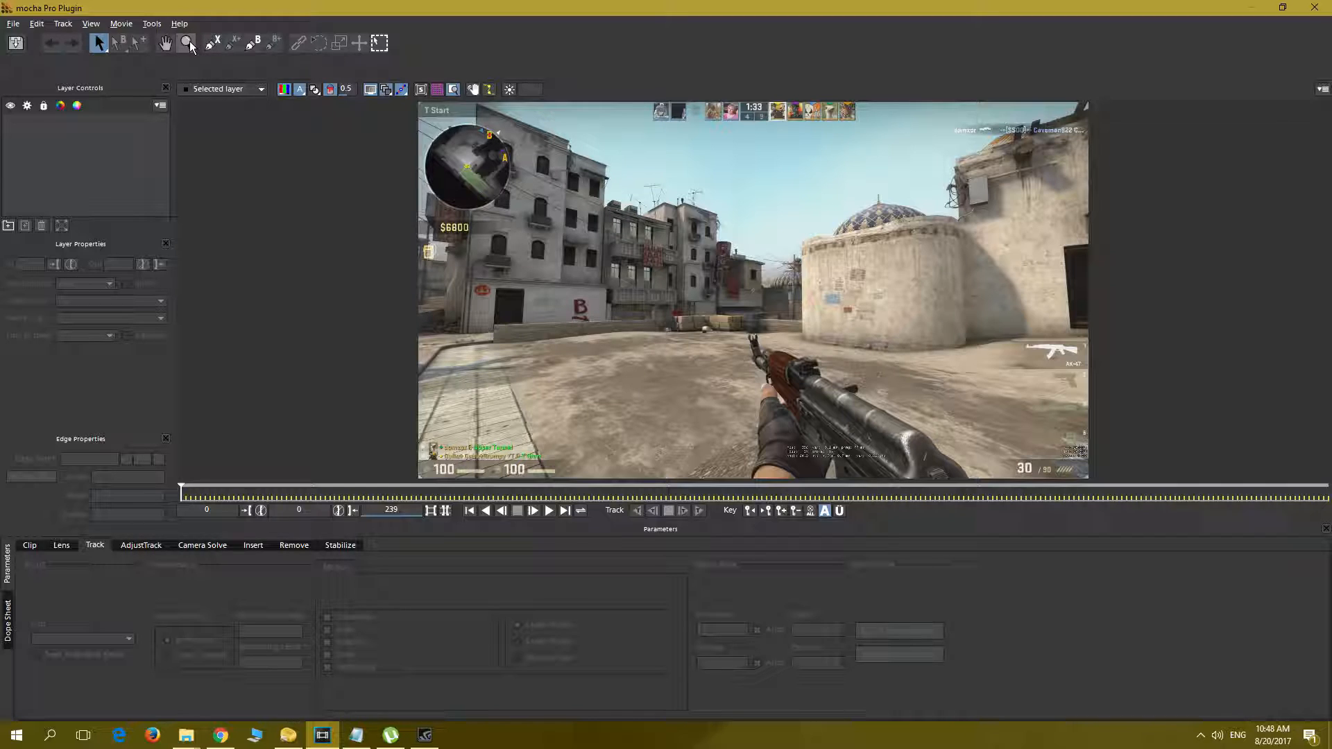
mouse_move(211, 43)
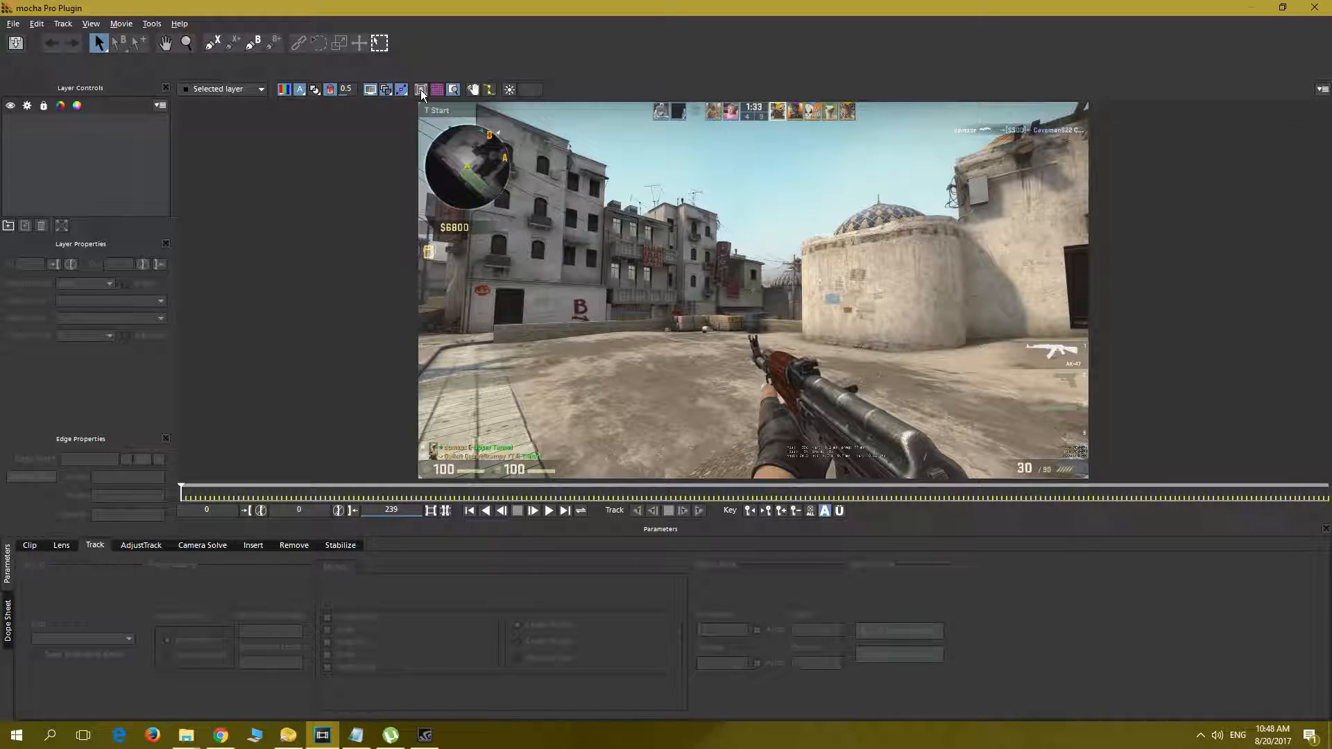
mouse_move(421, 89)
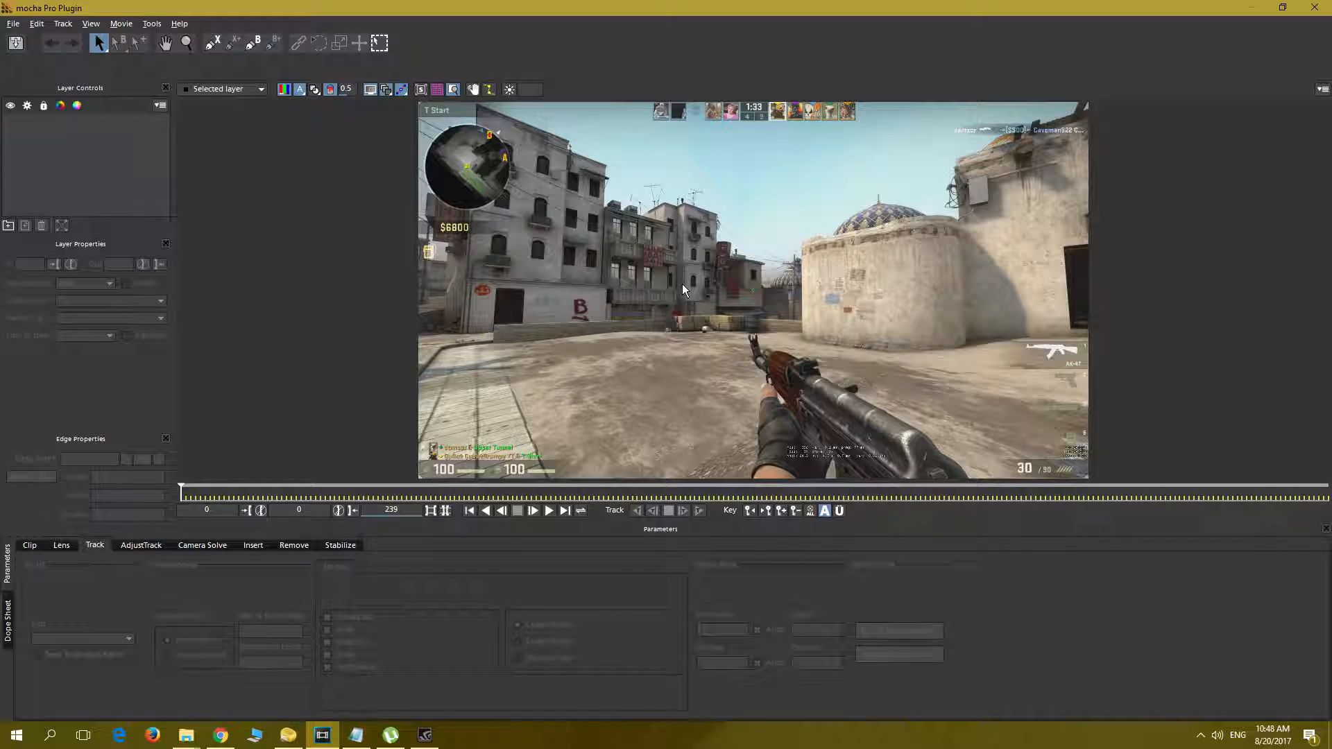
Draw a closed four-point X-spline layer around the hanging red carpet
click(184, 43)
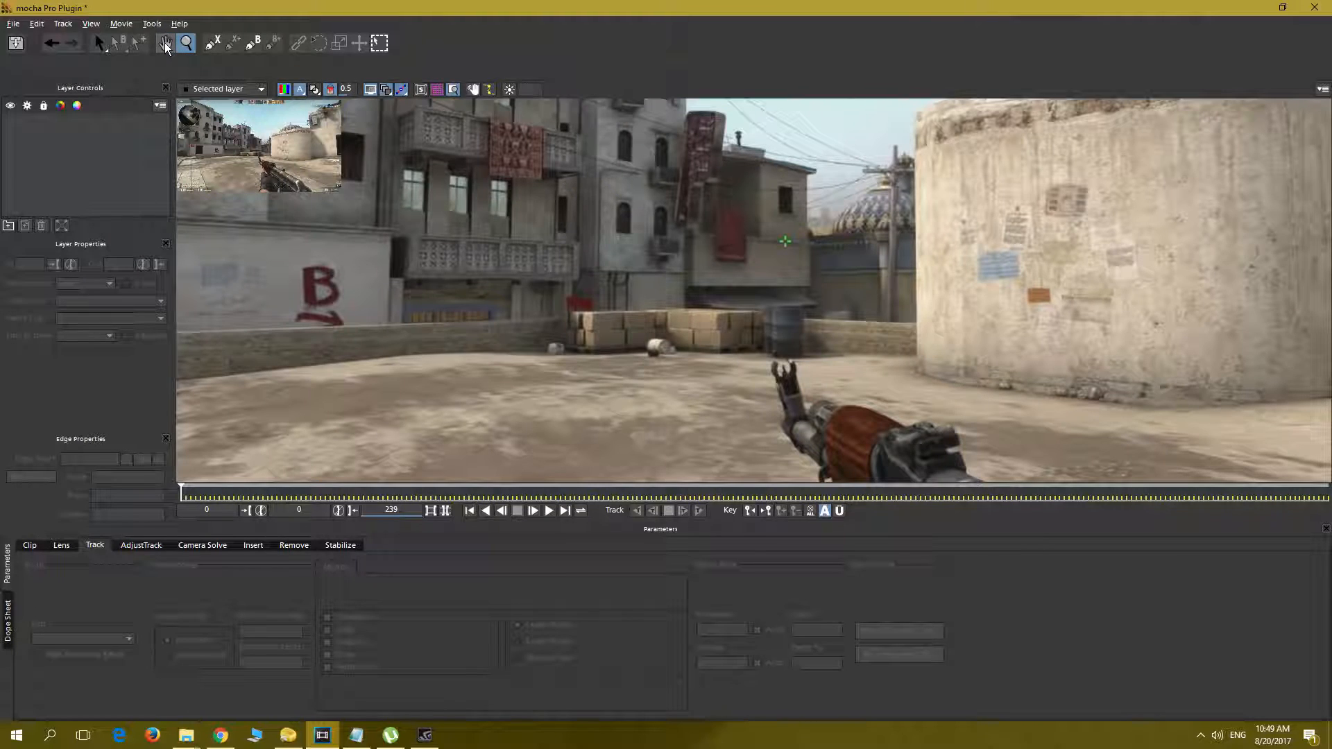
click(165, 43)
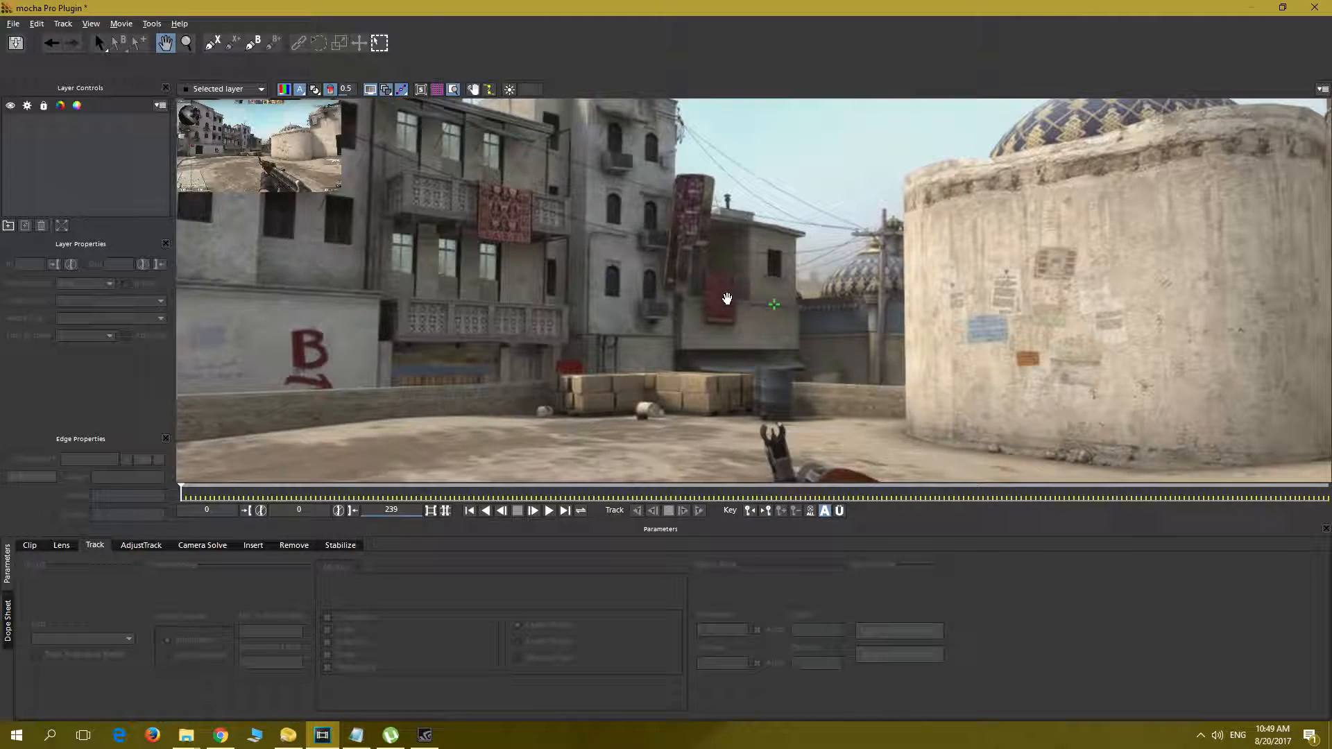
mouse_move(218, 43)
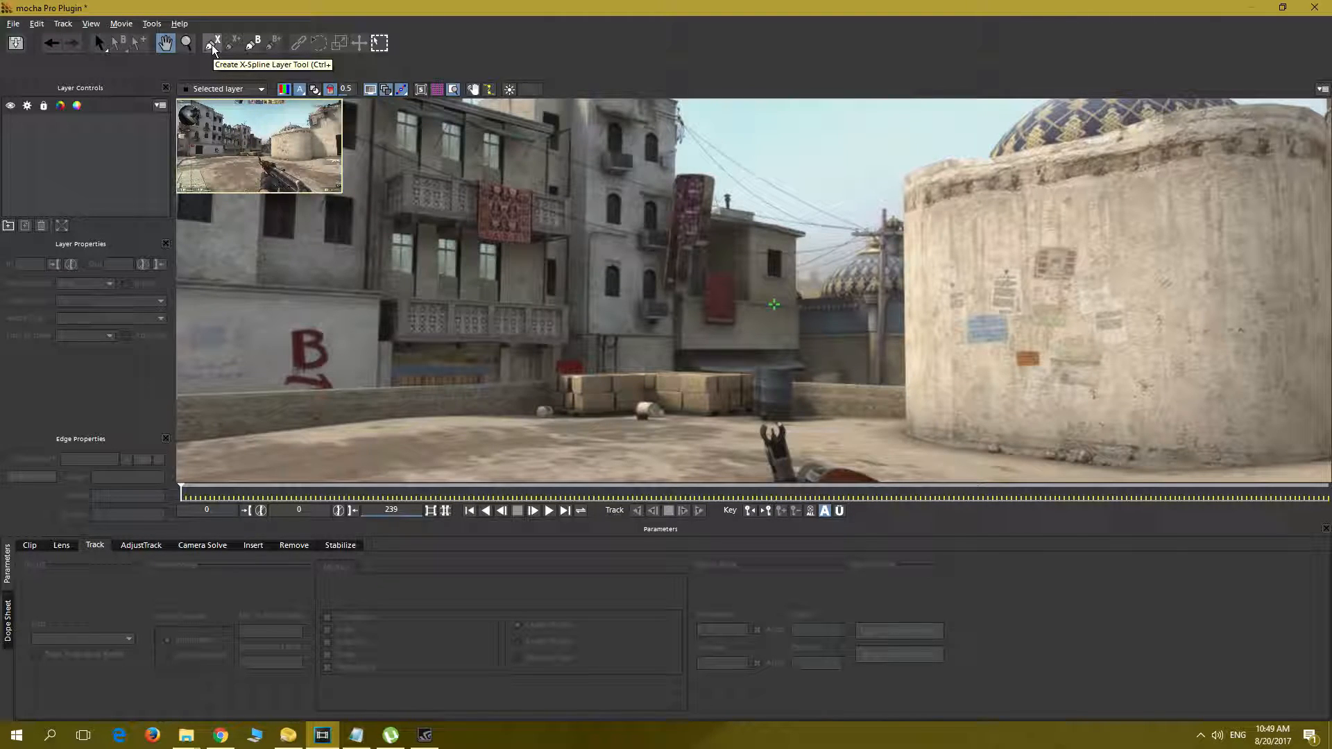
click(211, 43)
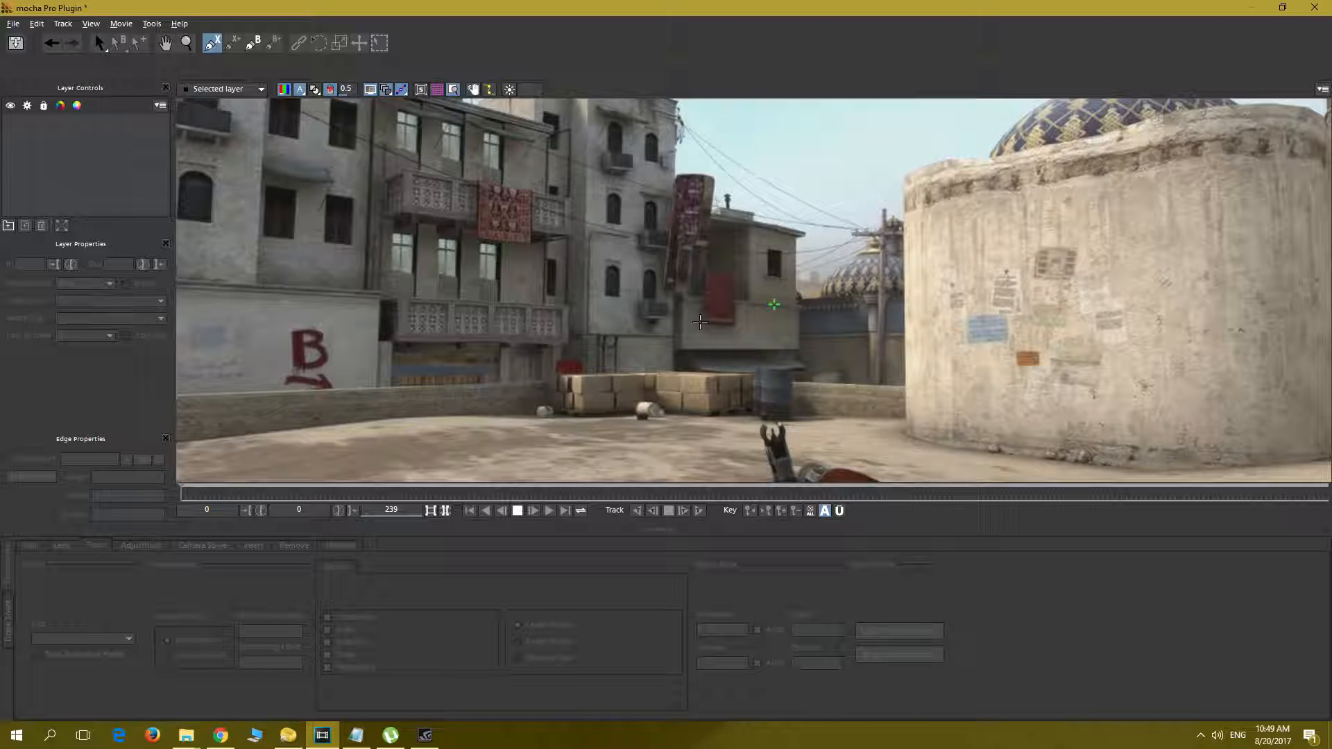
mouse_move(697, 327)
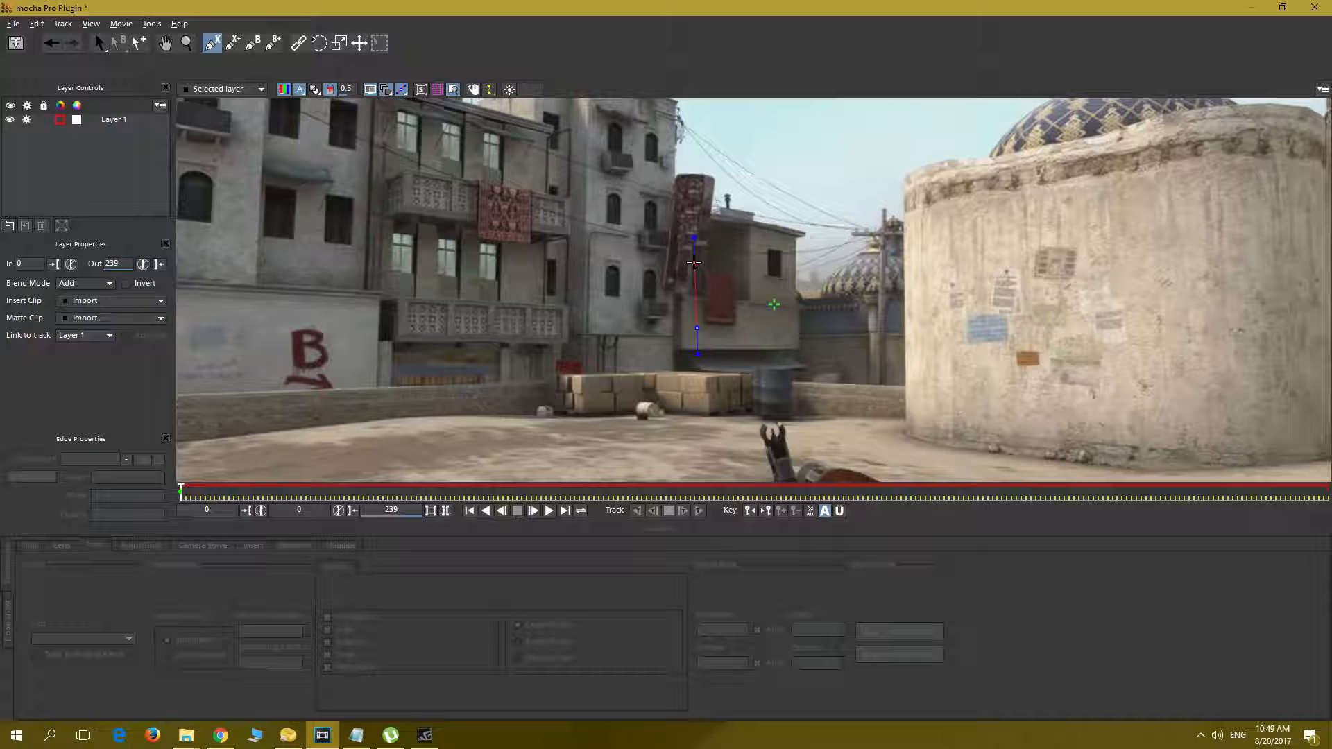
drag(697, 263, 748, 267)
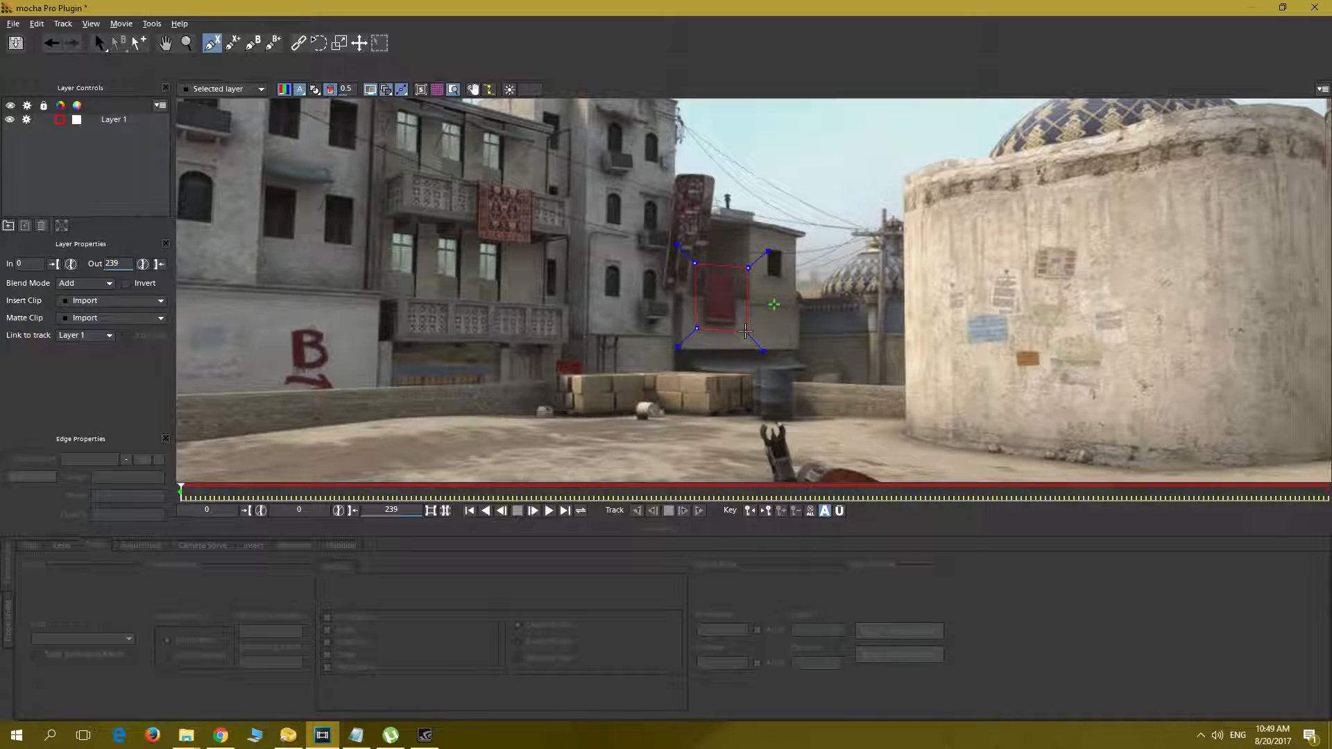
drag(747, 348, 783, 335)
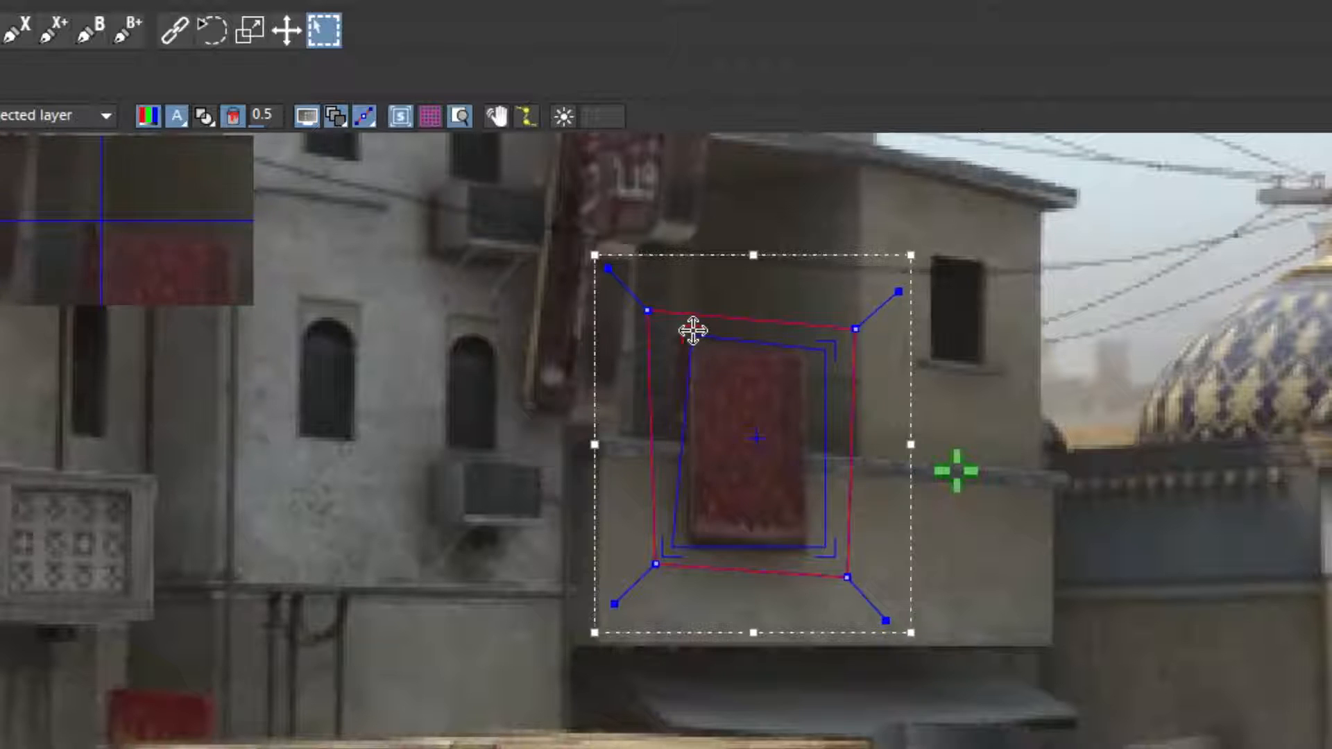
Drag the insert surface corner onto the carpet's top-left corner within the spline
drag(692, 330, 671, 552)
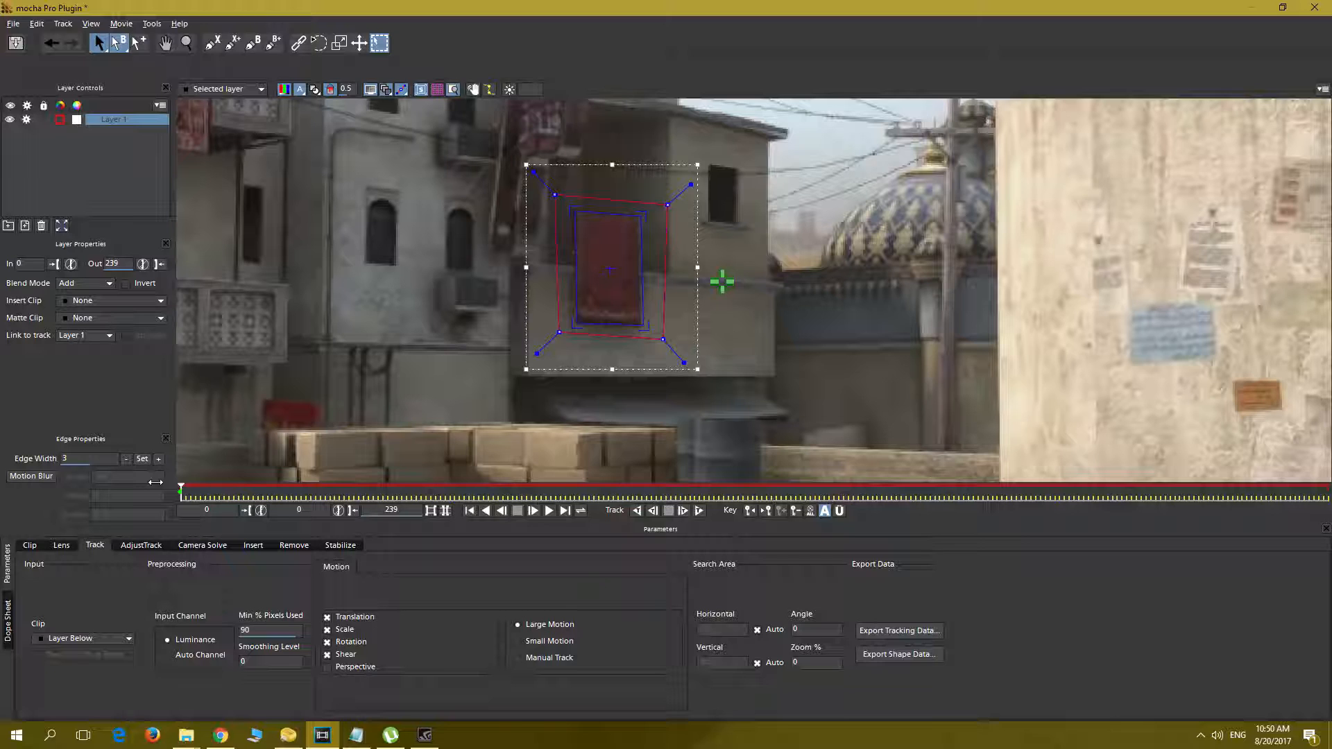
click(533, 510)
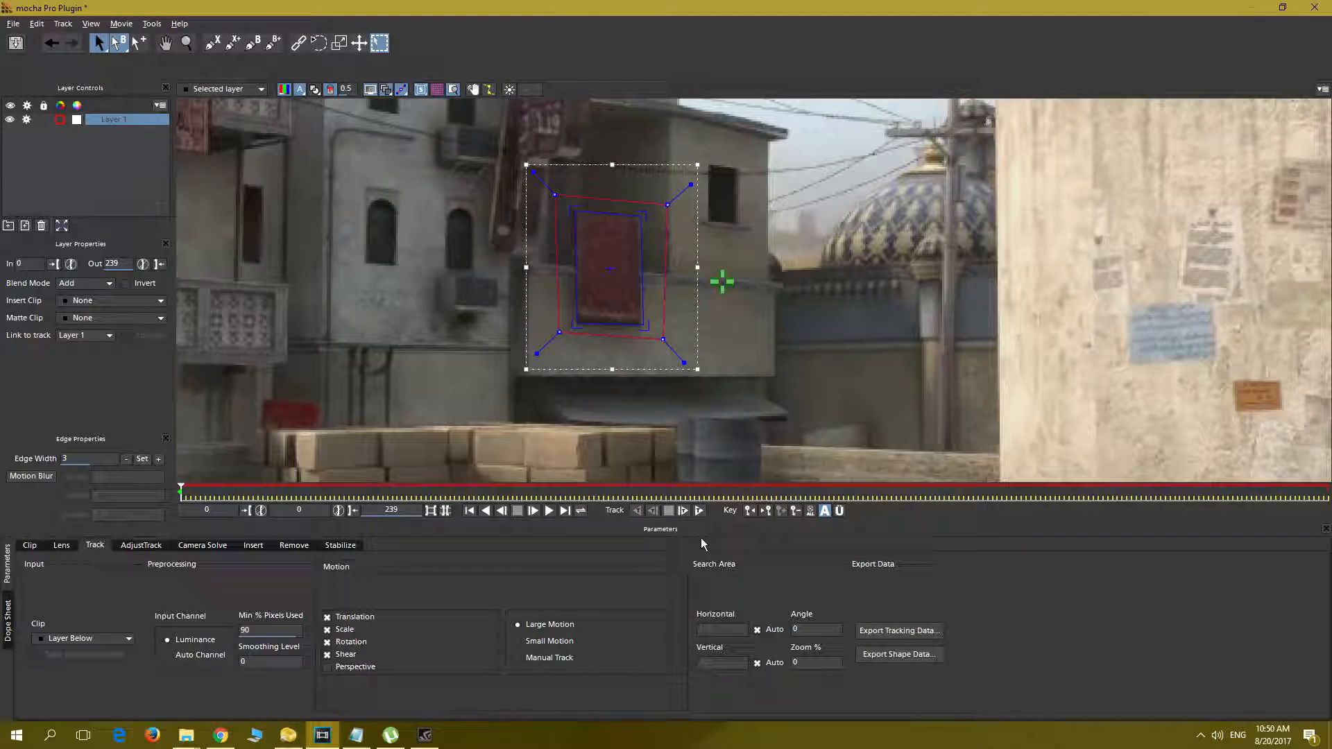
mouse_move(684, 511)
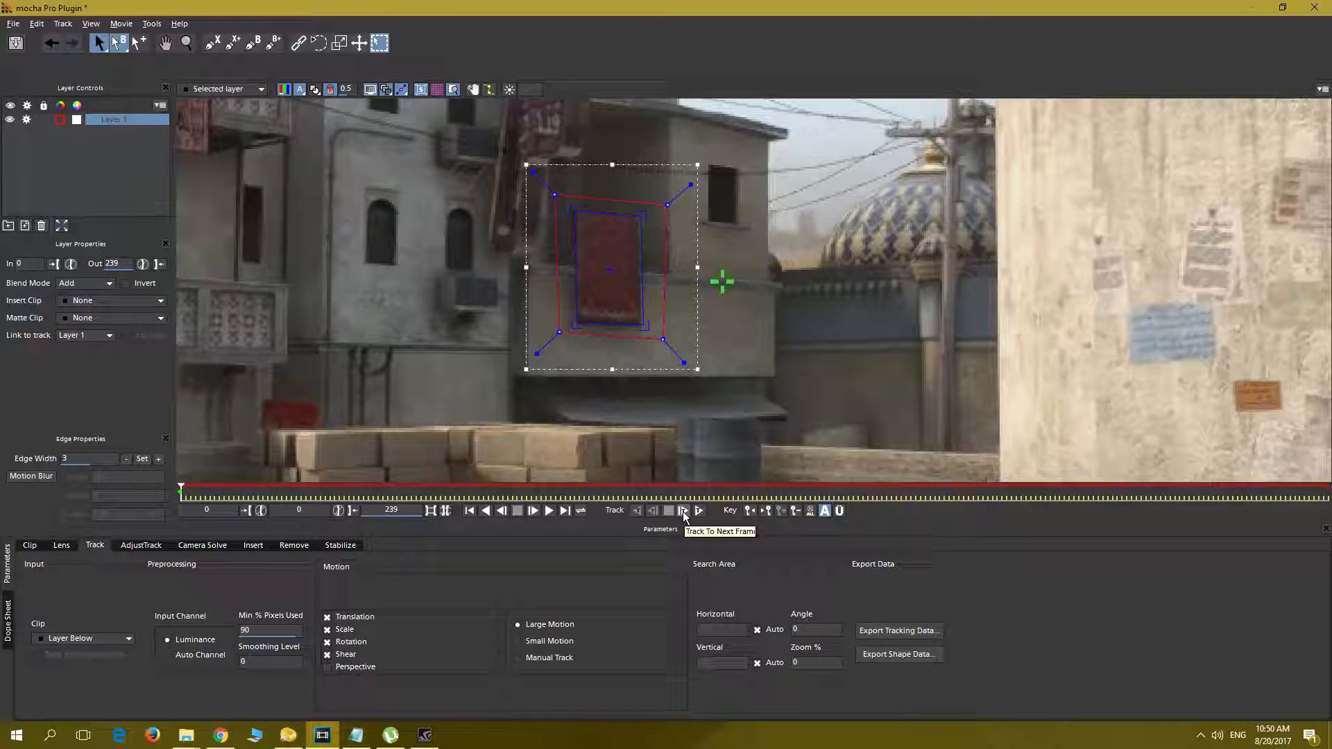
mouse_move(698, 511)
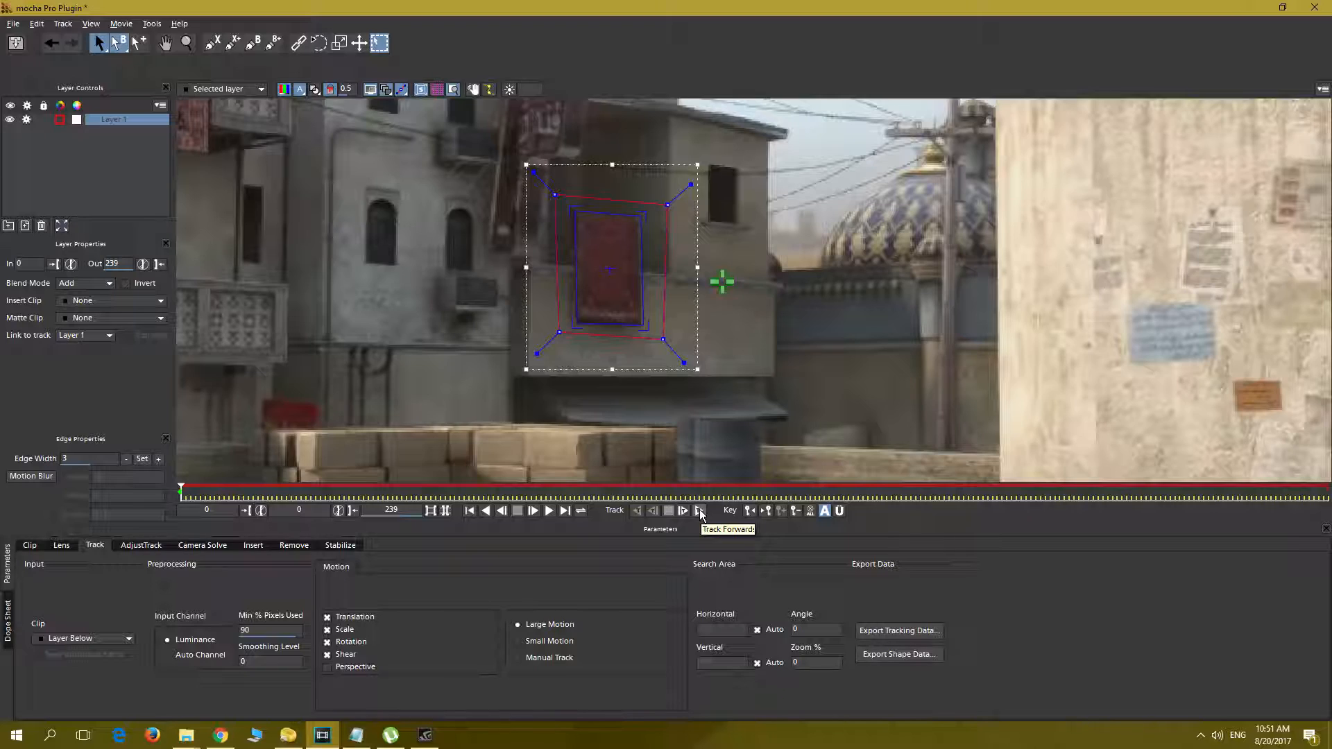
Run forward tracking of the carpet shape through the clip to frame 191
click(697, 511)
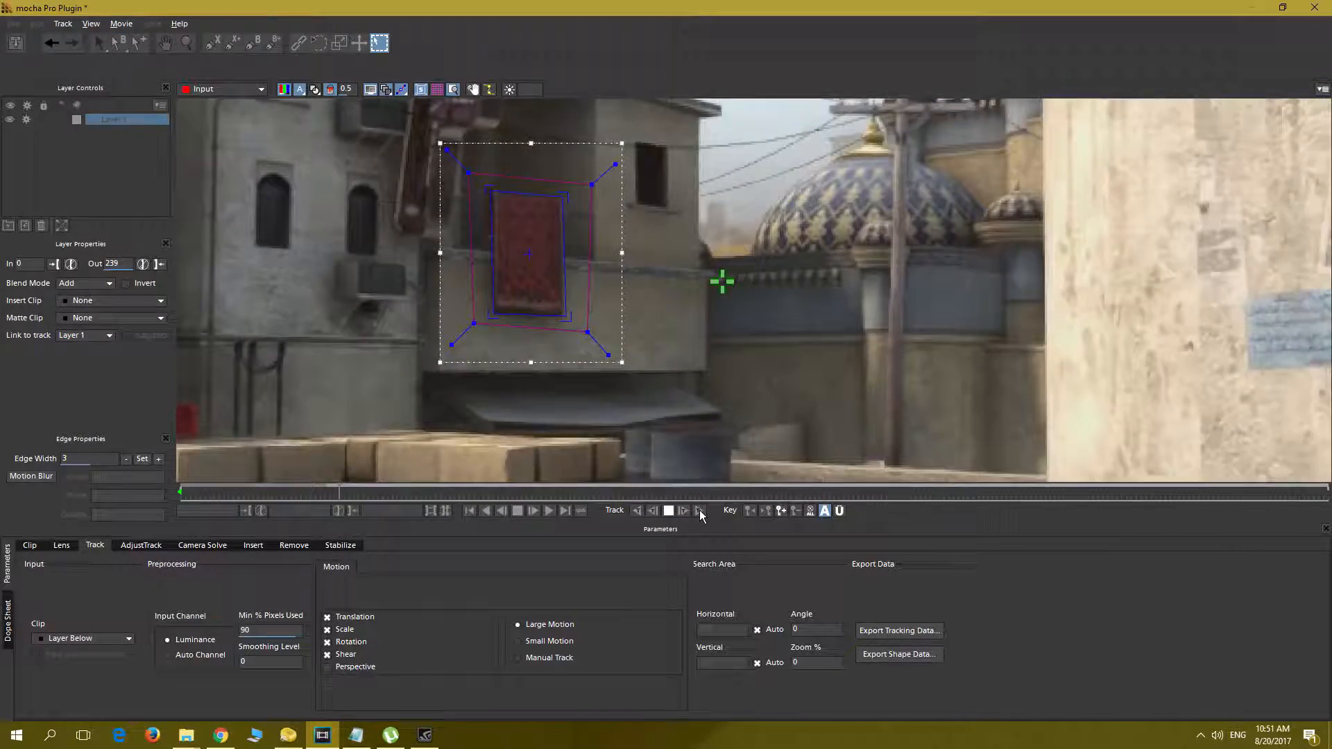
click(700, 511)
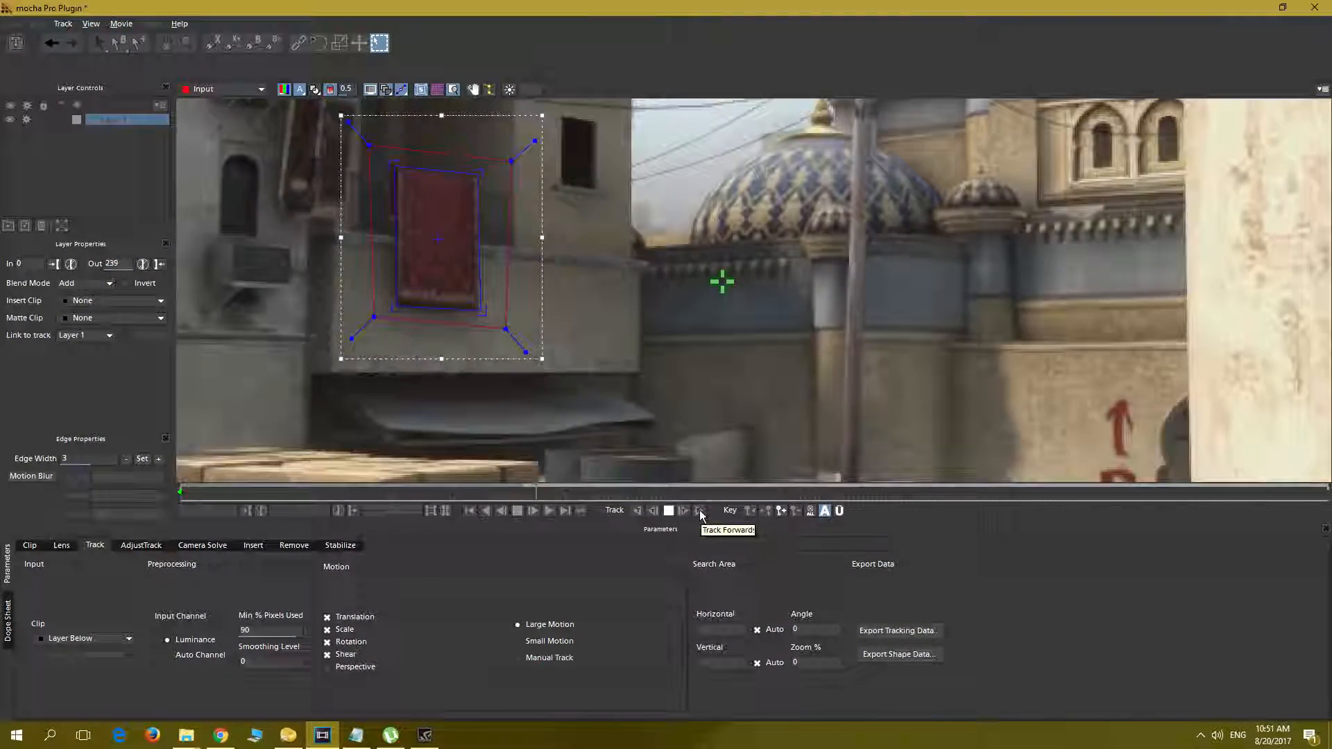
click(686, 511)
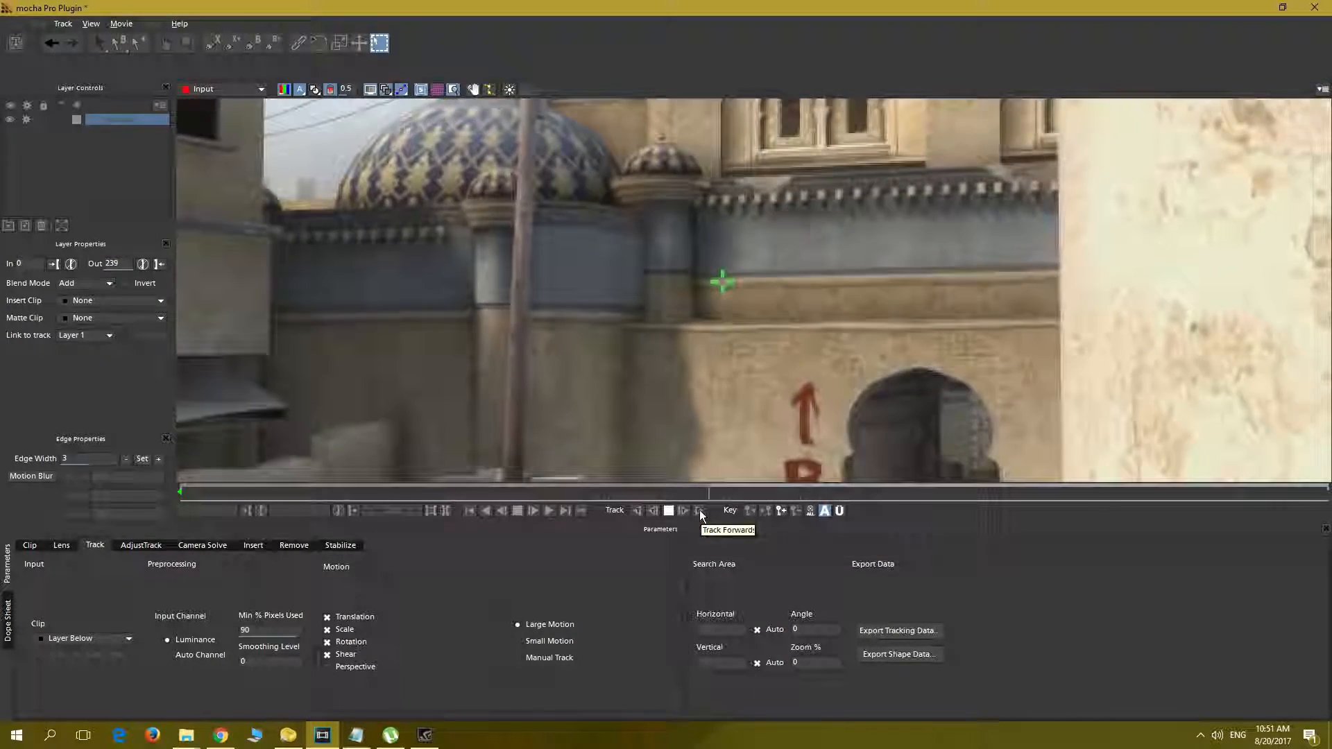
click(699, 510)
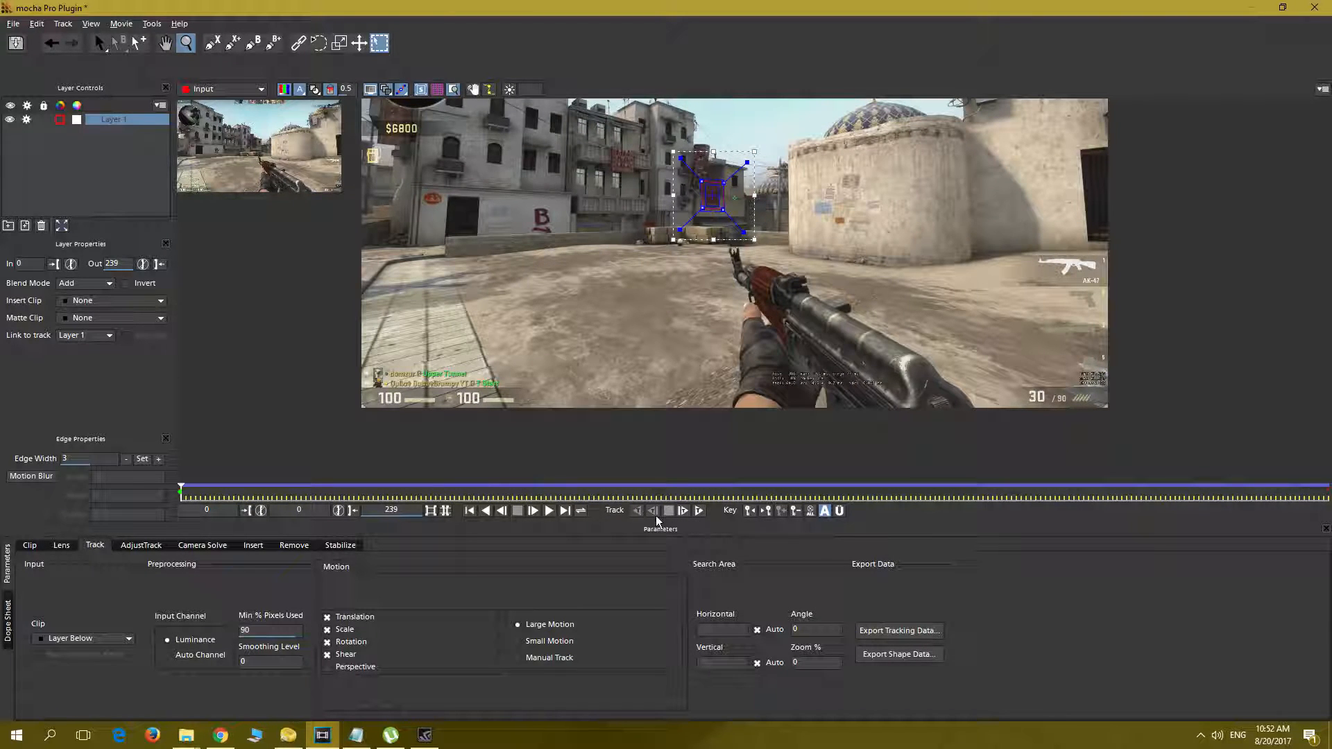
click(531, 511)
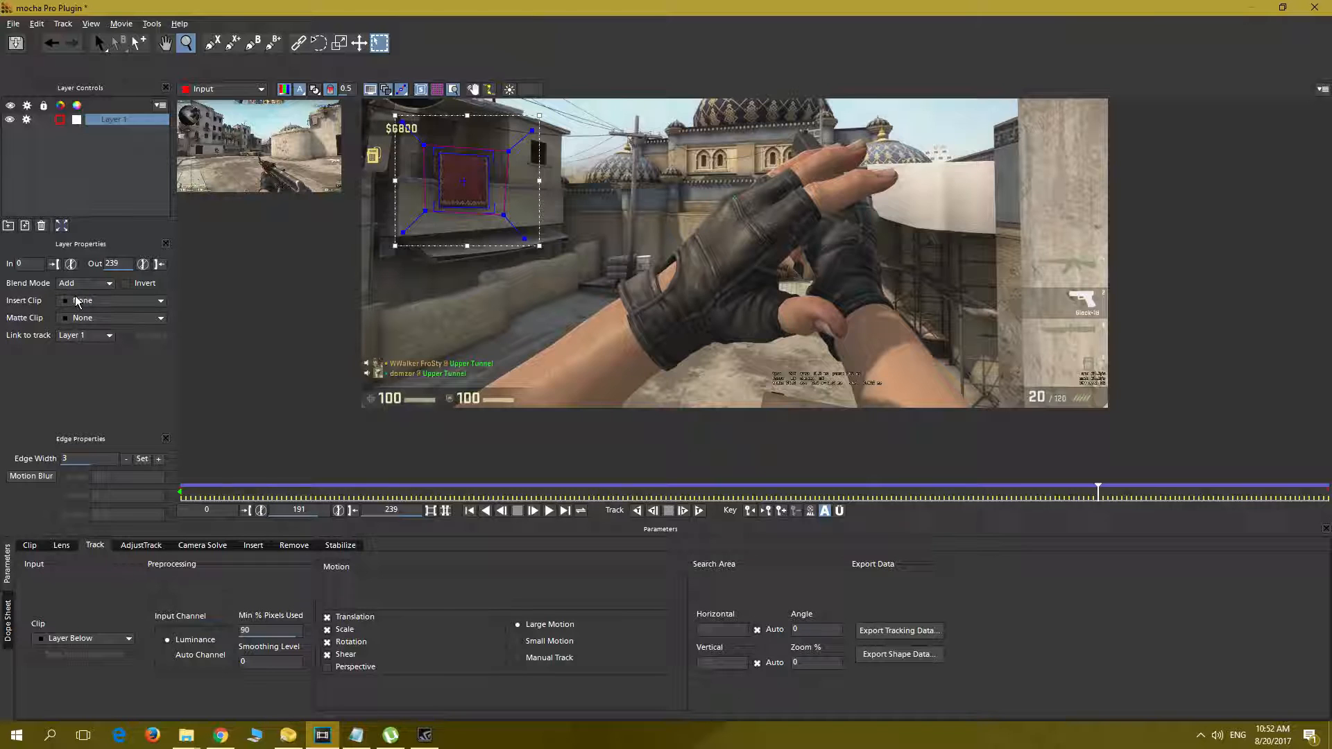
mouse_move(74, 258)
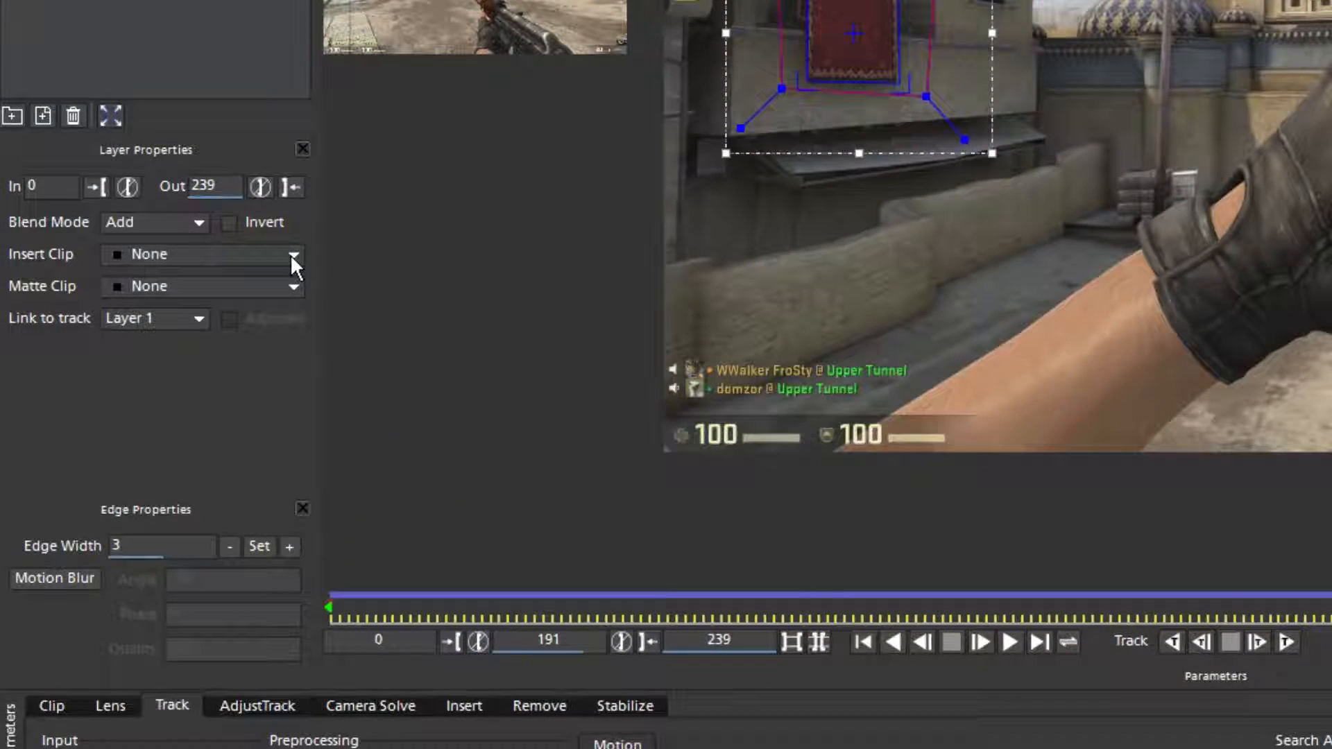
Set the layer's Insert Clip to Import and bring in the Quba Grumpy png logo
click(1266, 603)
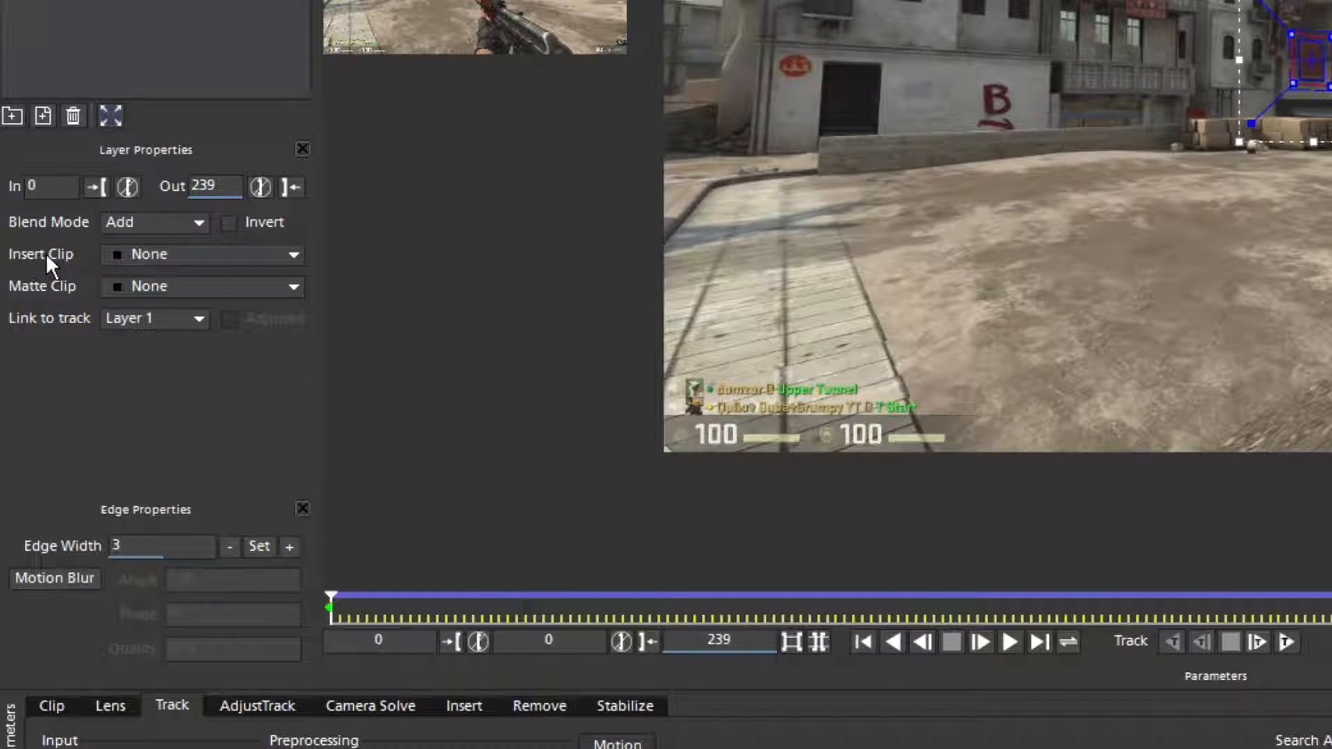
click(293, 254)
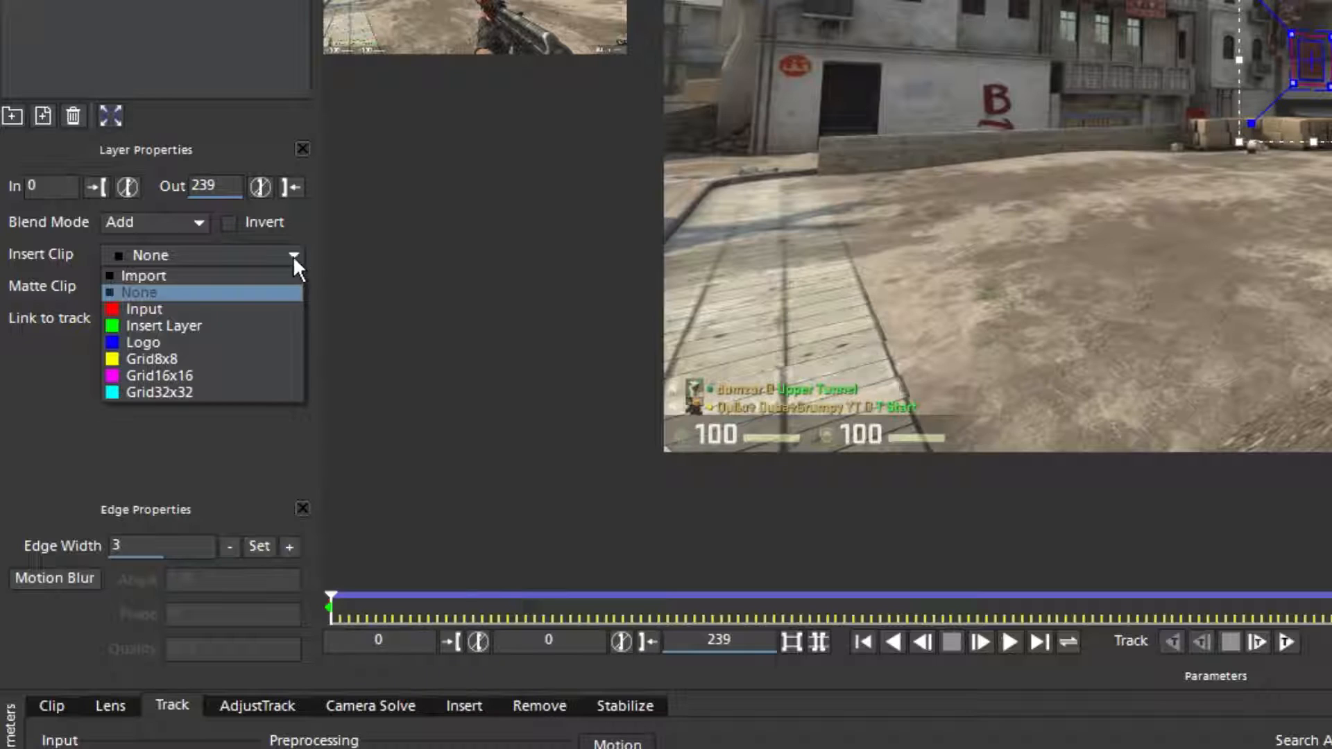
click(143, 275)
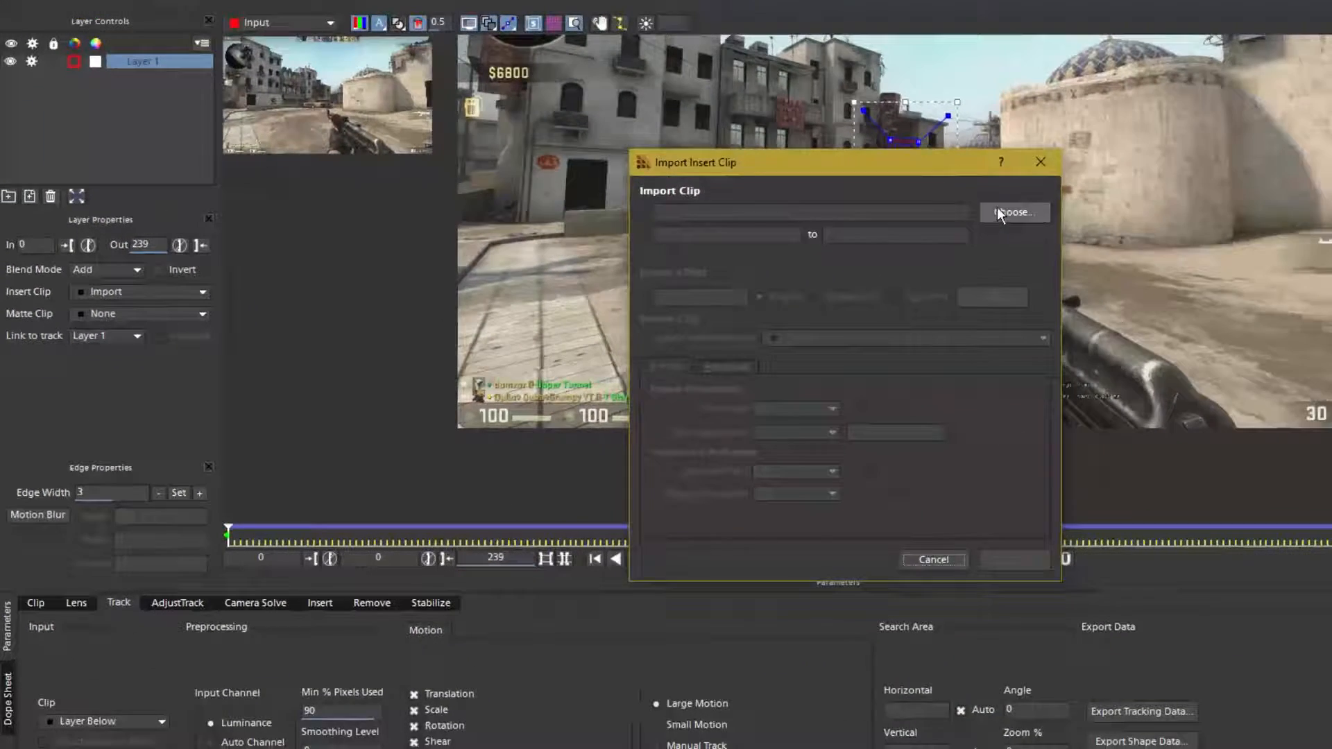
click(1013, 212)
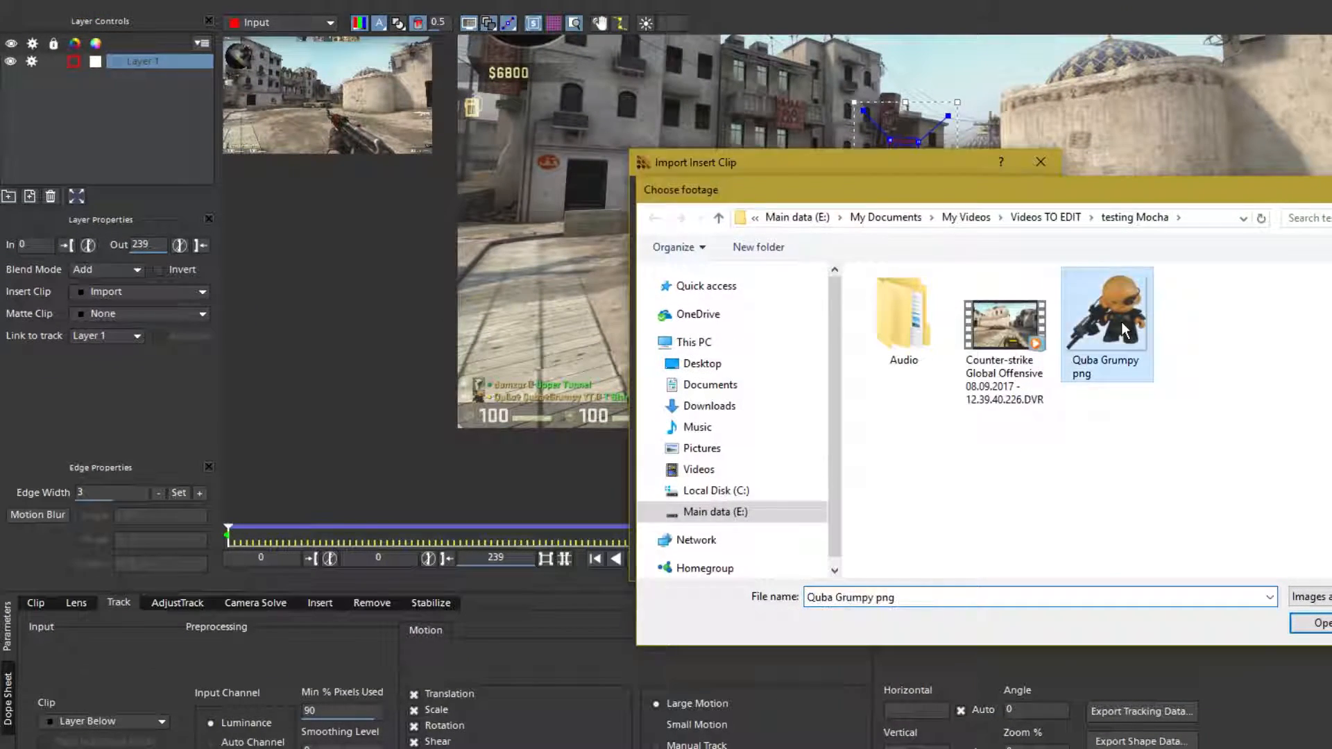
click(1322, 623)
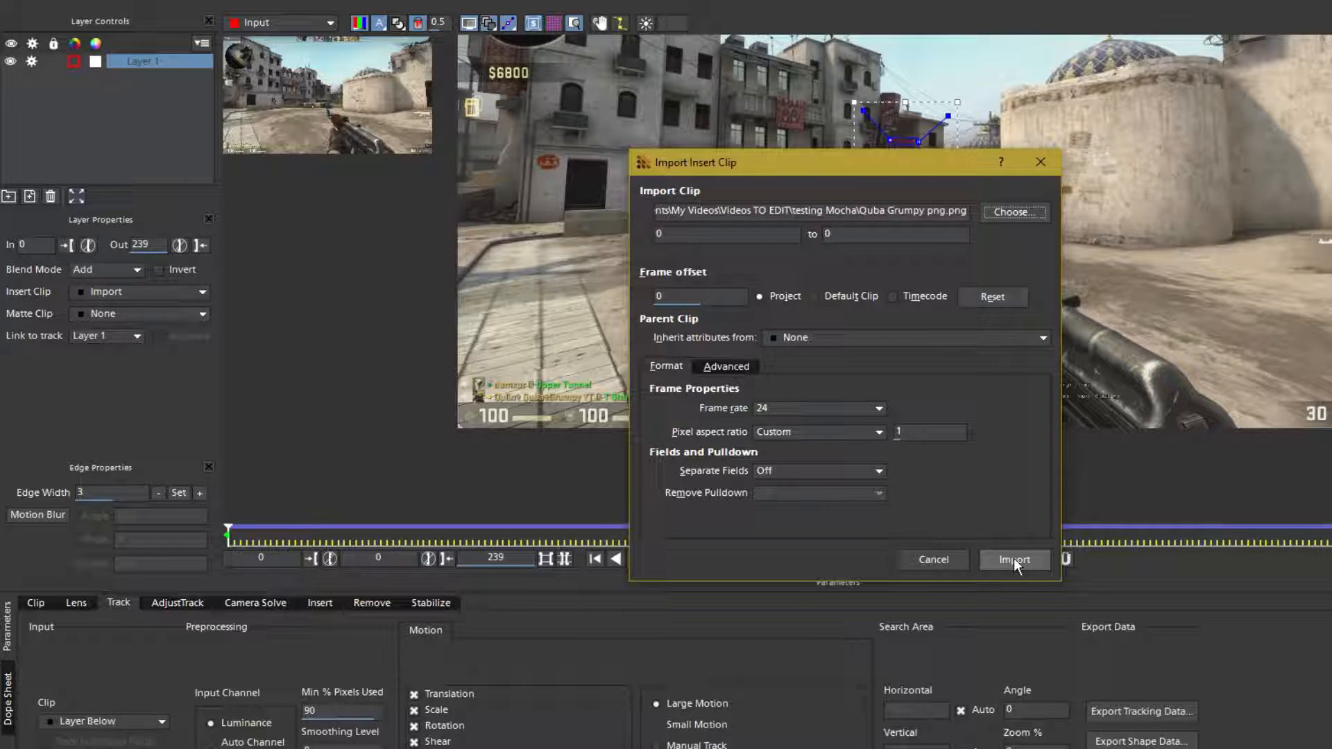
click(1013, 560)
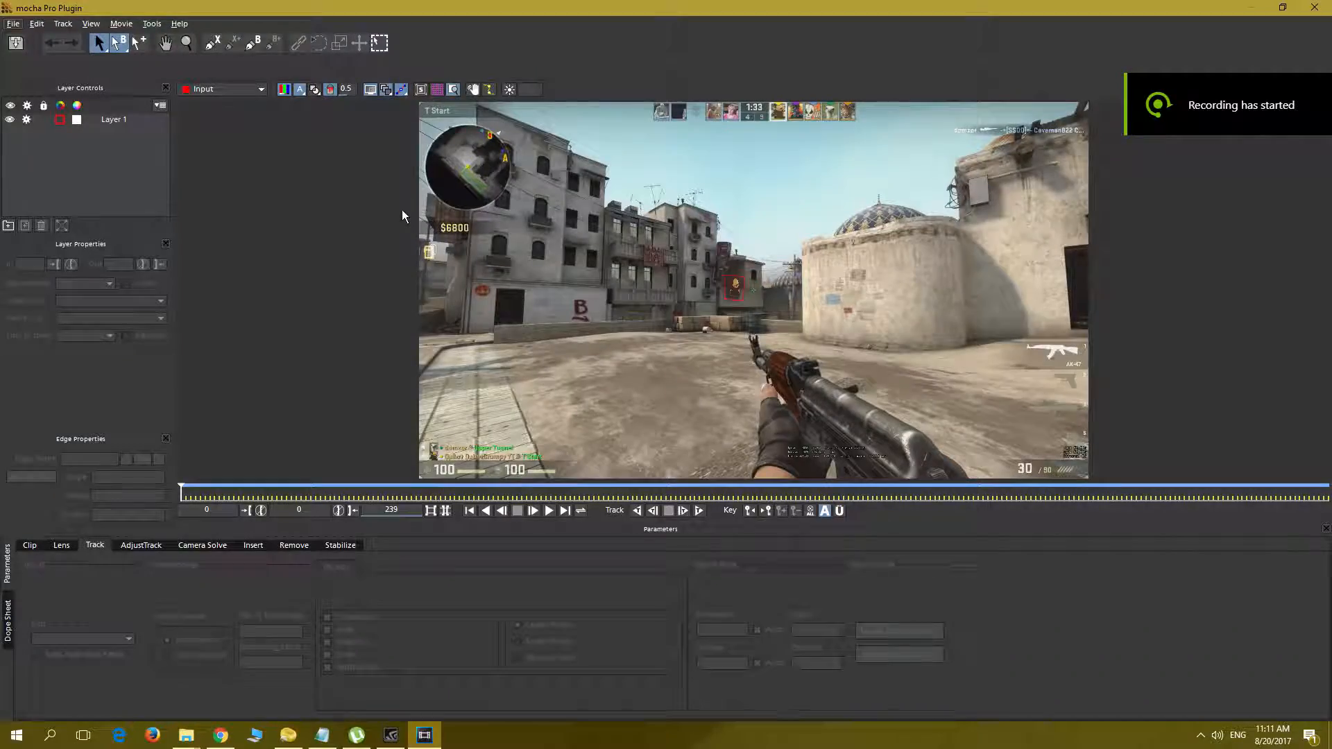
mouse_move(90, 24)
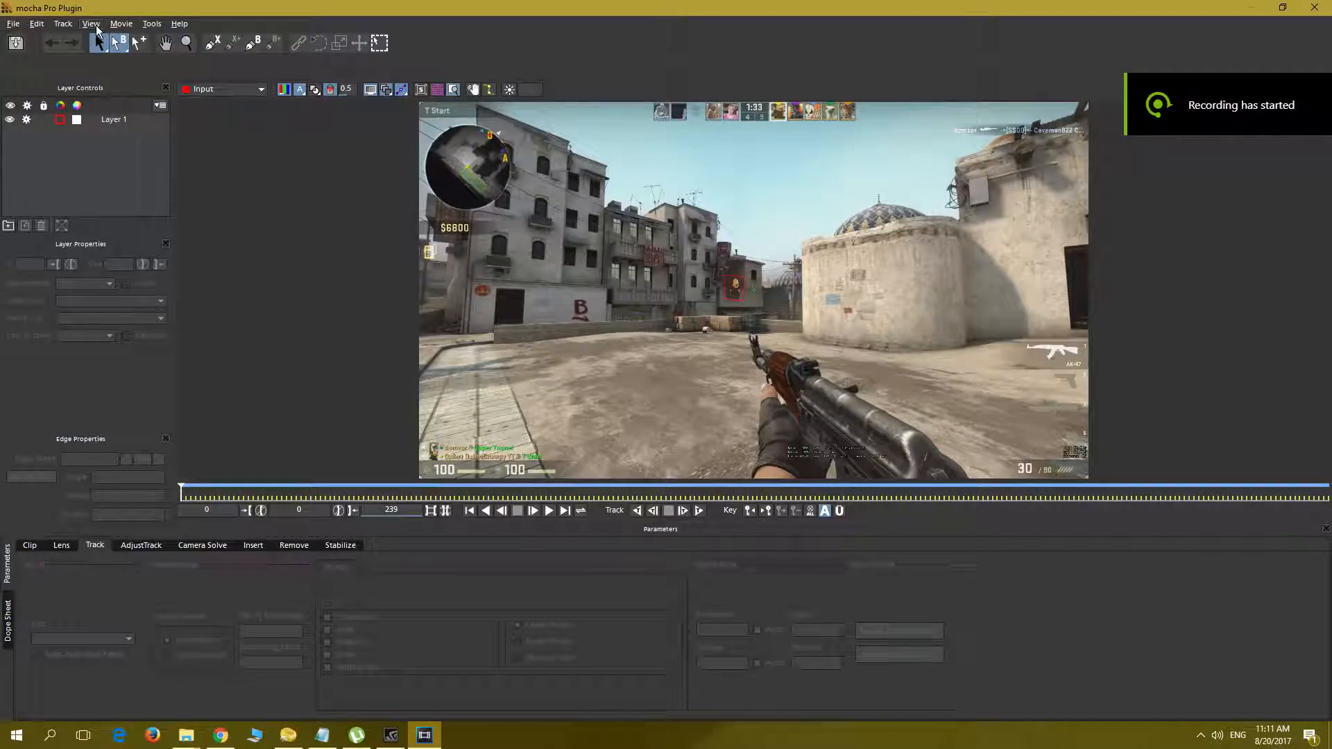
Return to Vegas Pro and enable Render with the Insert: Composite module on the effect
click(13, 24)
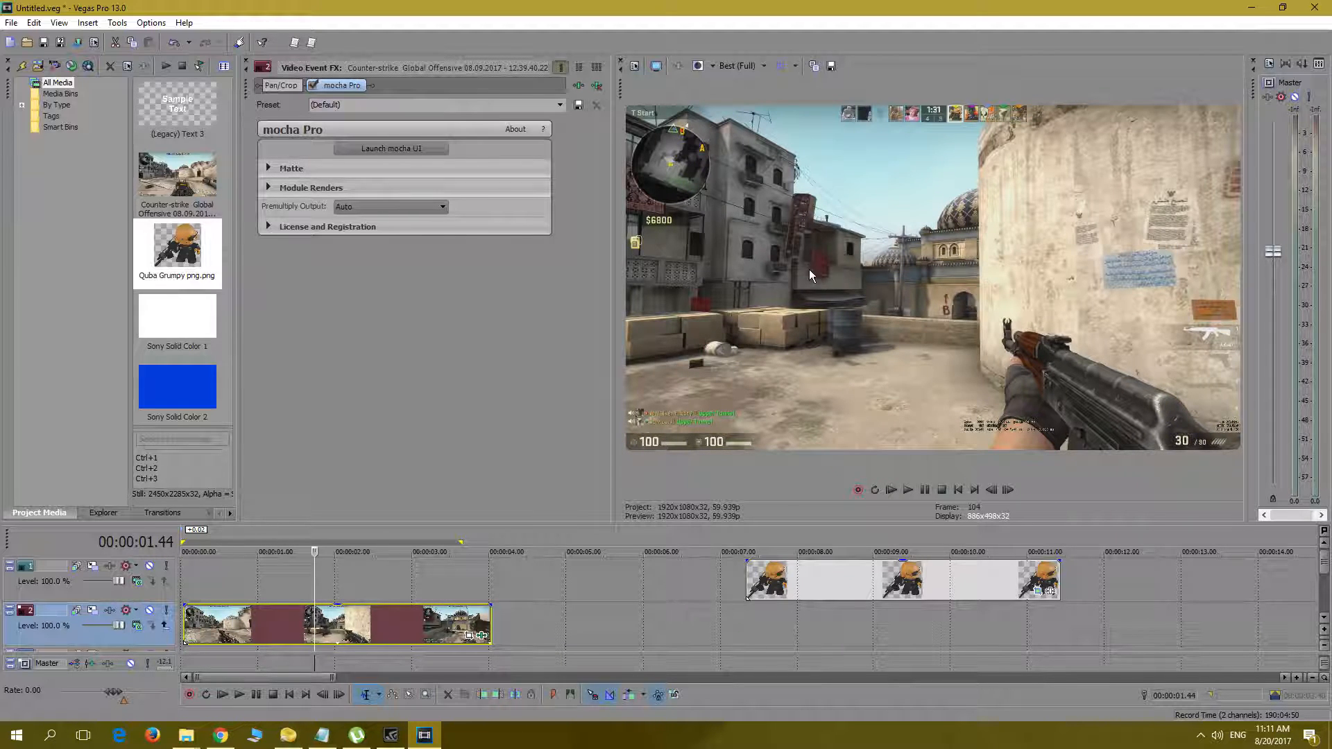
click(411, 551)
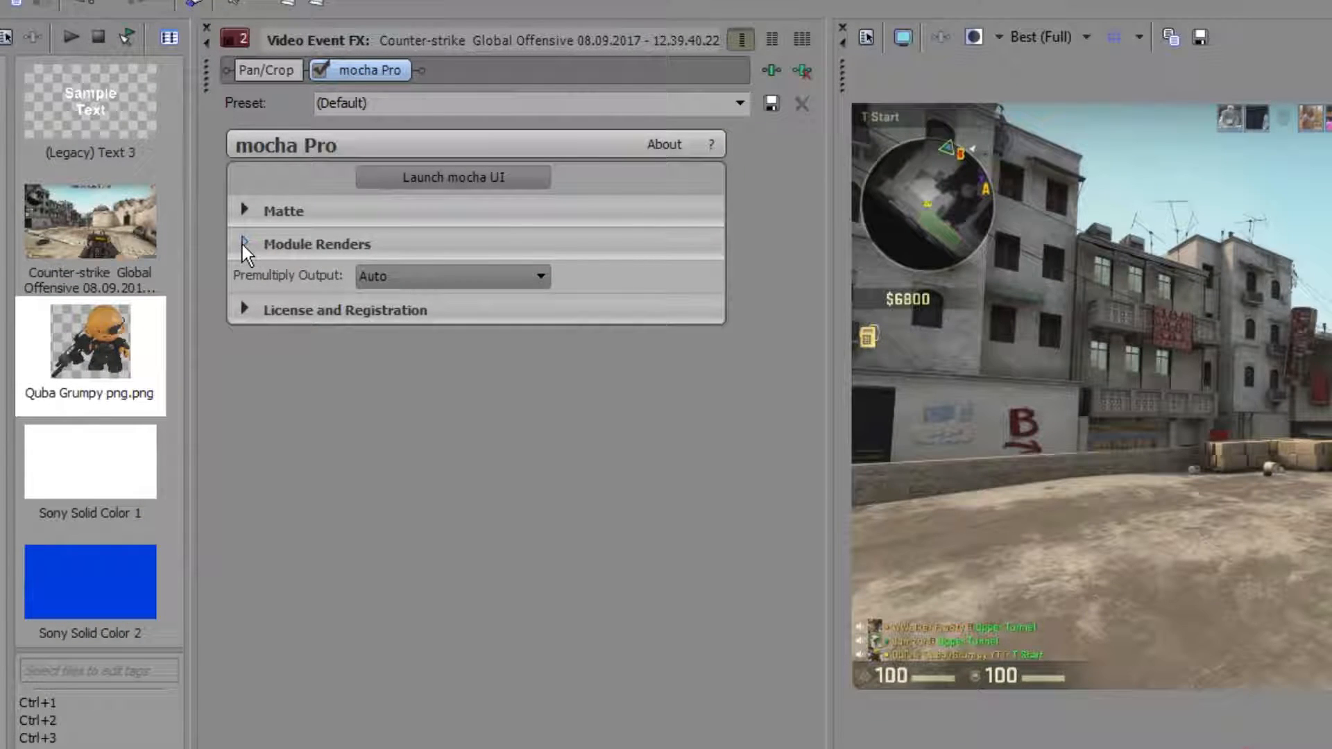
click(244, 244)
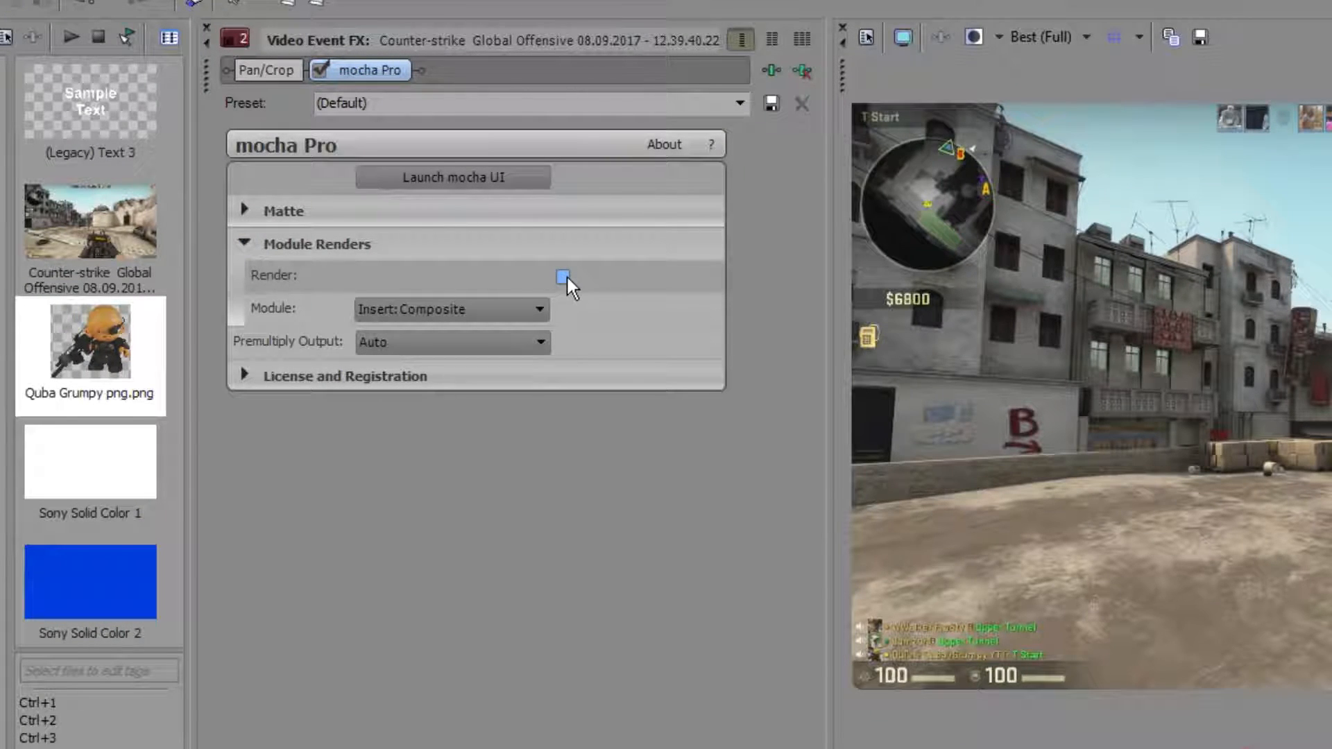
click(563, 275)
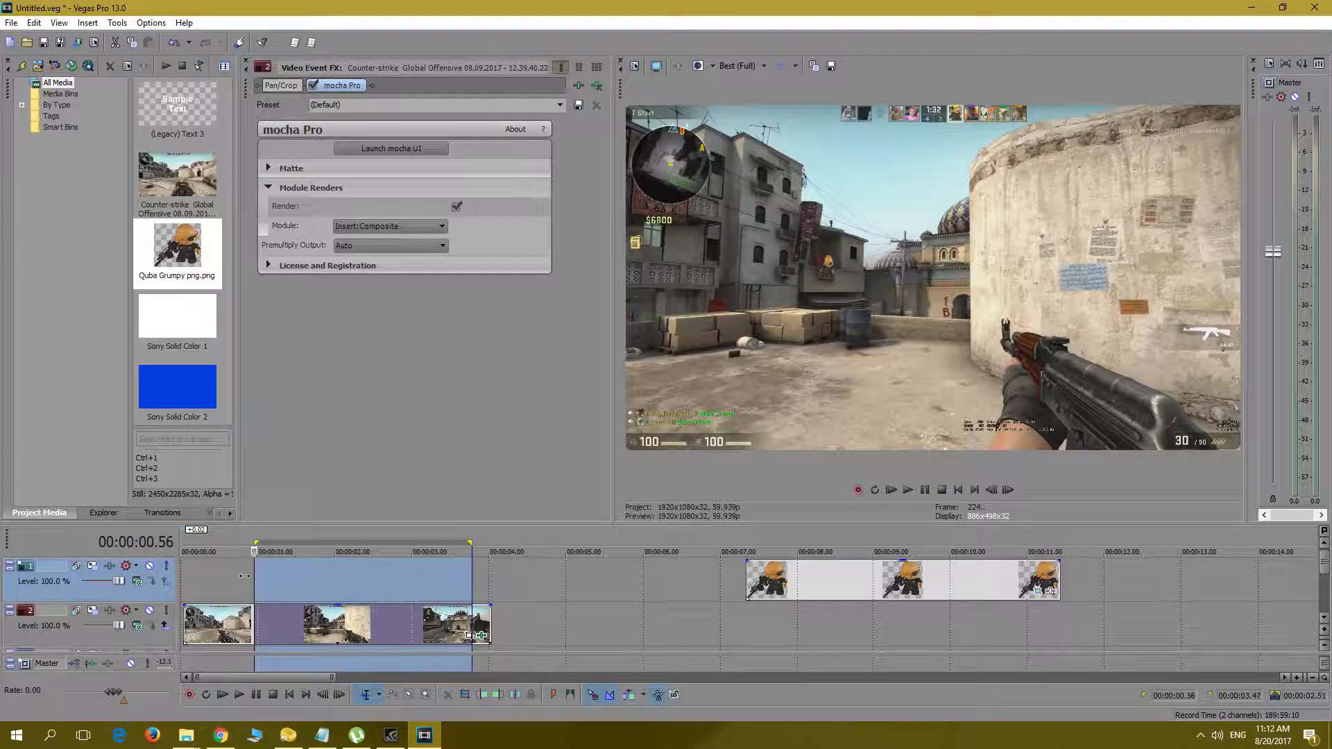
Render the loop region via Render As to a file named Rendered in the testing Mocha folder
click(11, 24)
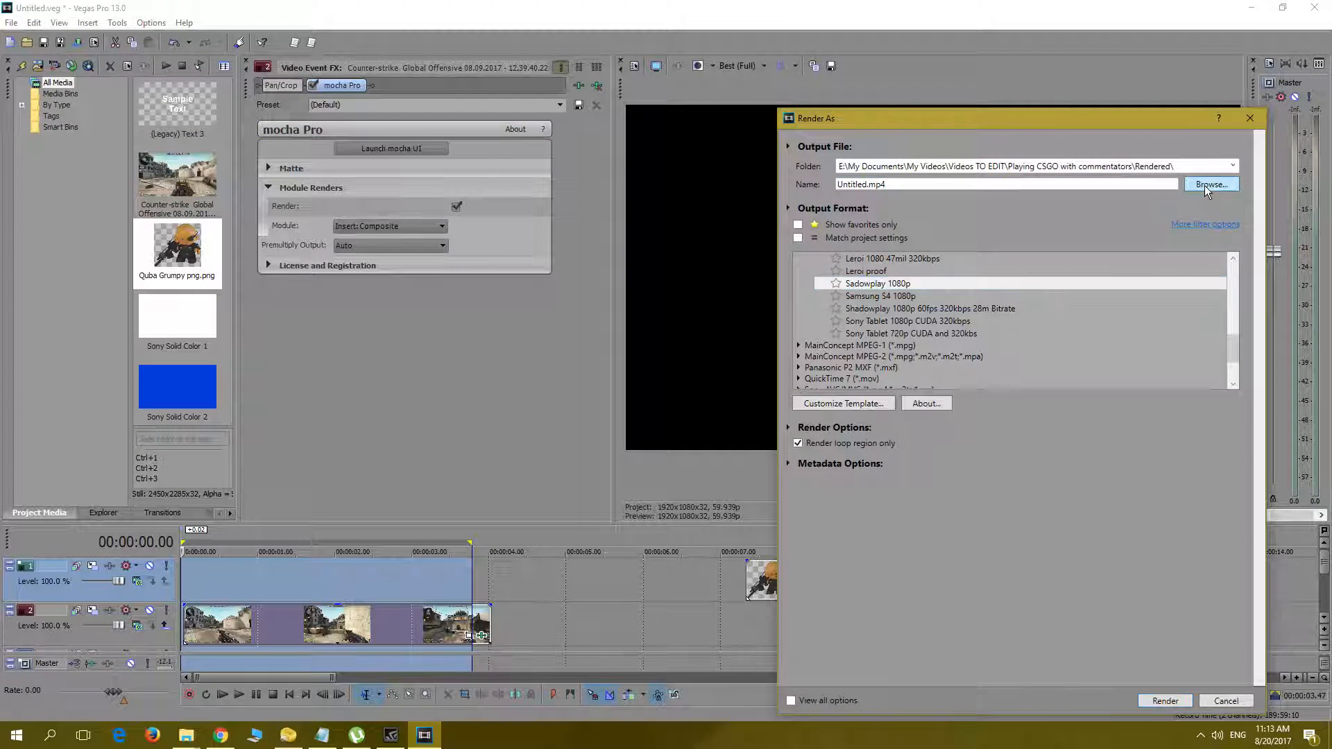
click(1210, 184)
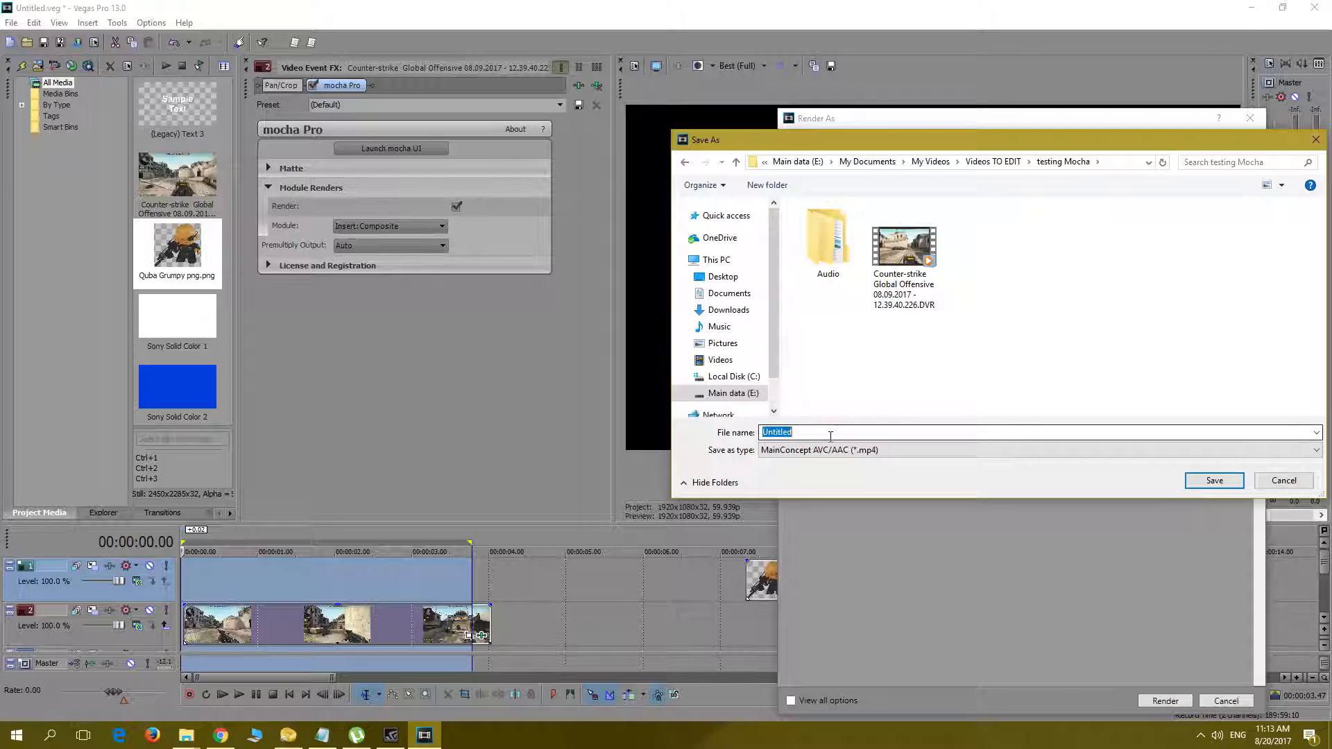
text(Rendered)
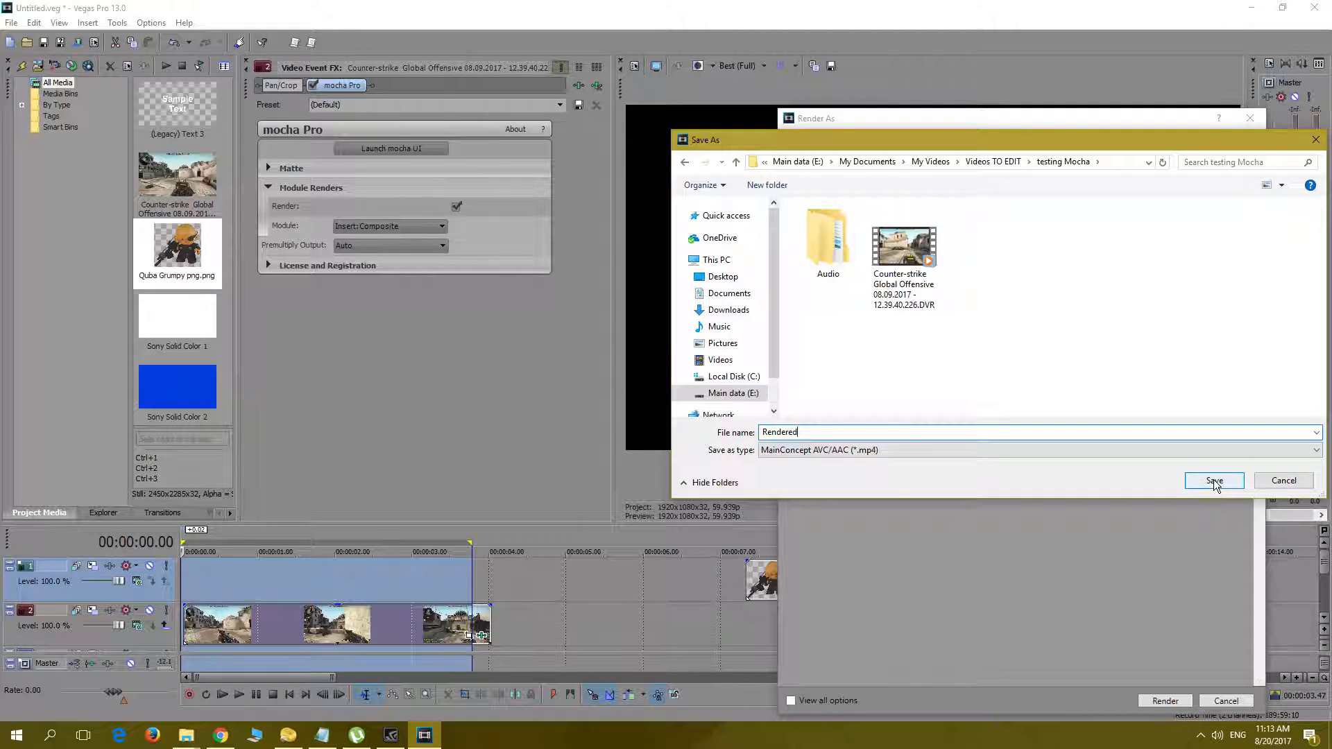
click(1214, 481)
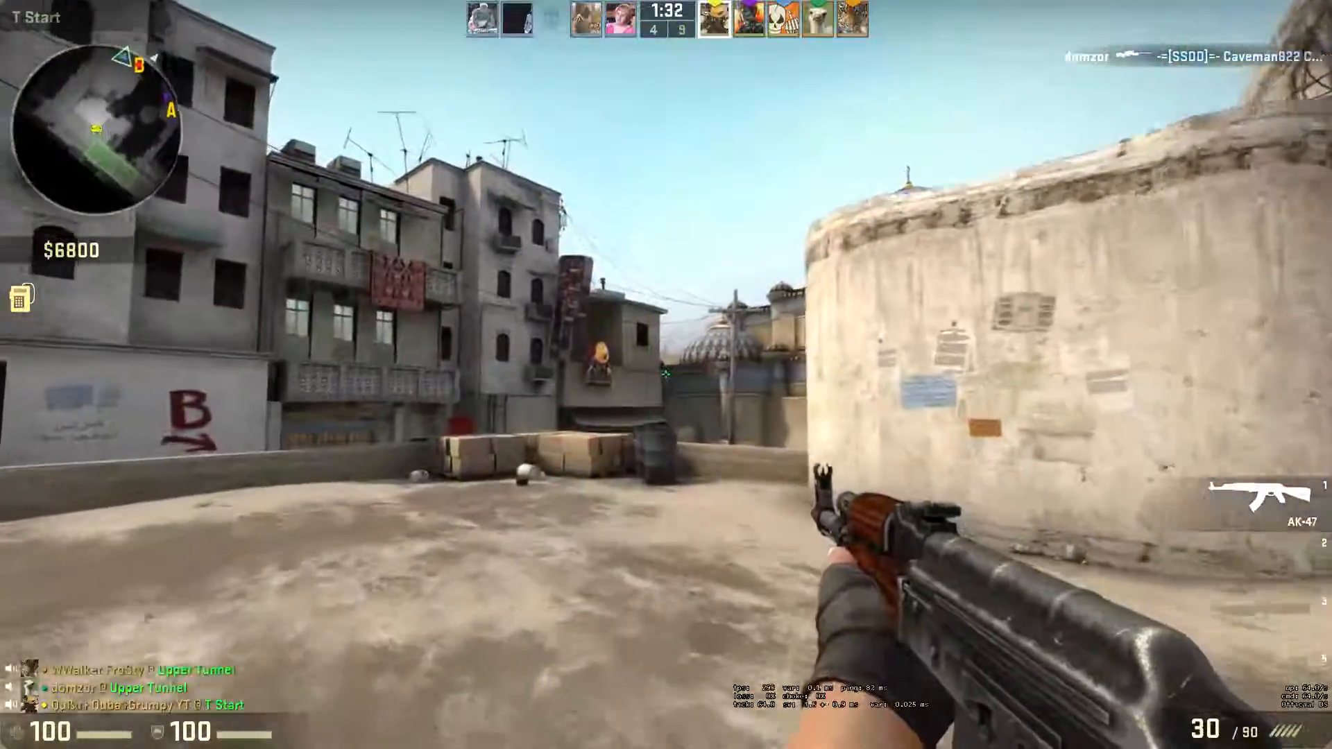
Switch to Chrome, glance at the VEGAS Pro tab and return to the mocha Pro 5 page
key(2)
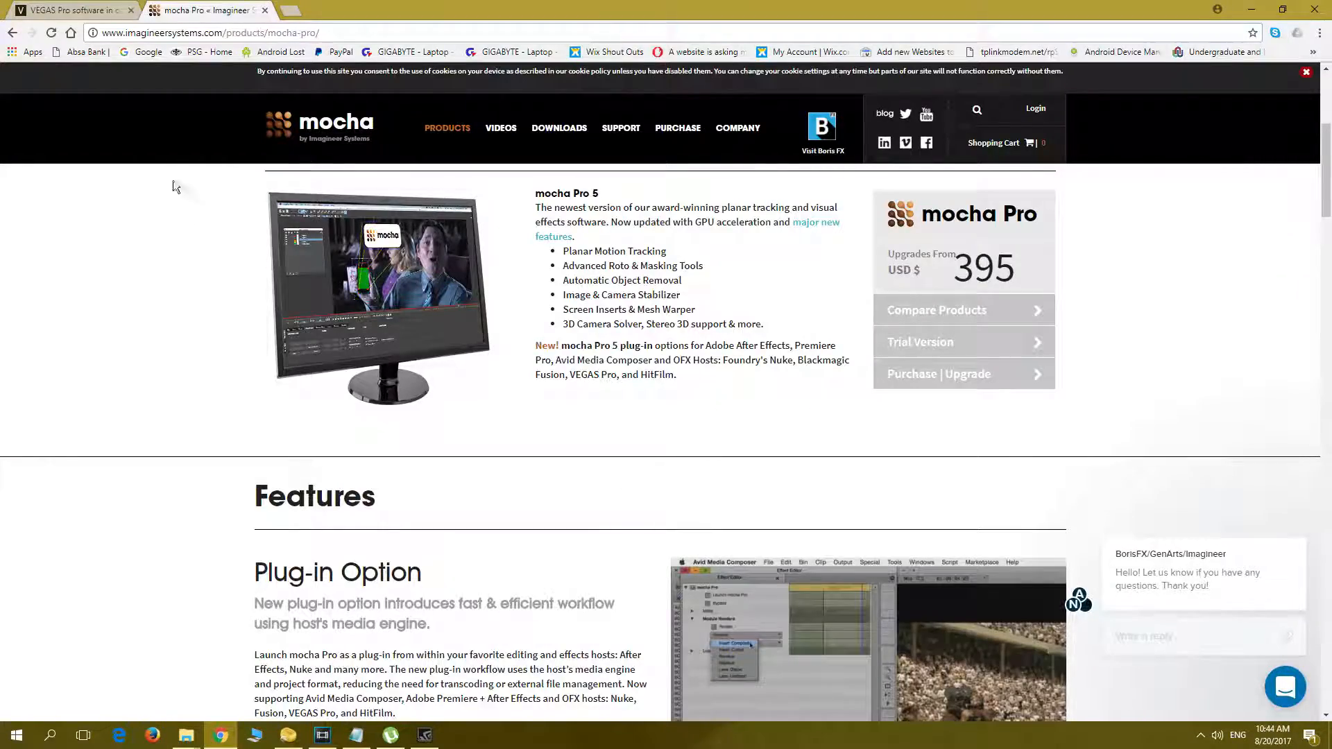
click(72, 10)
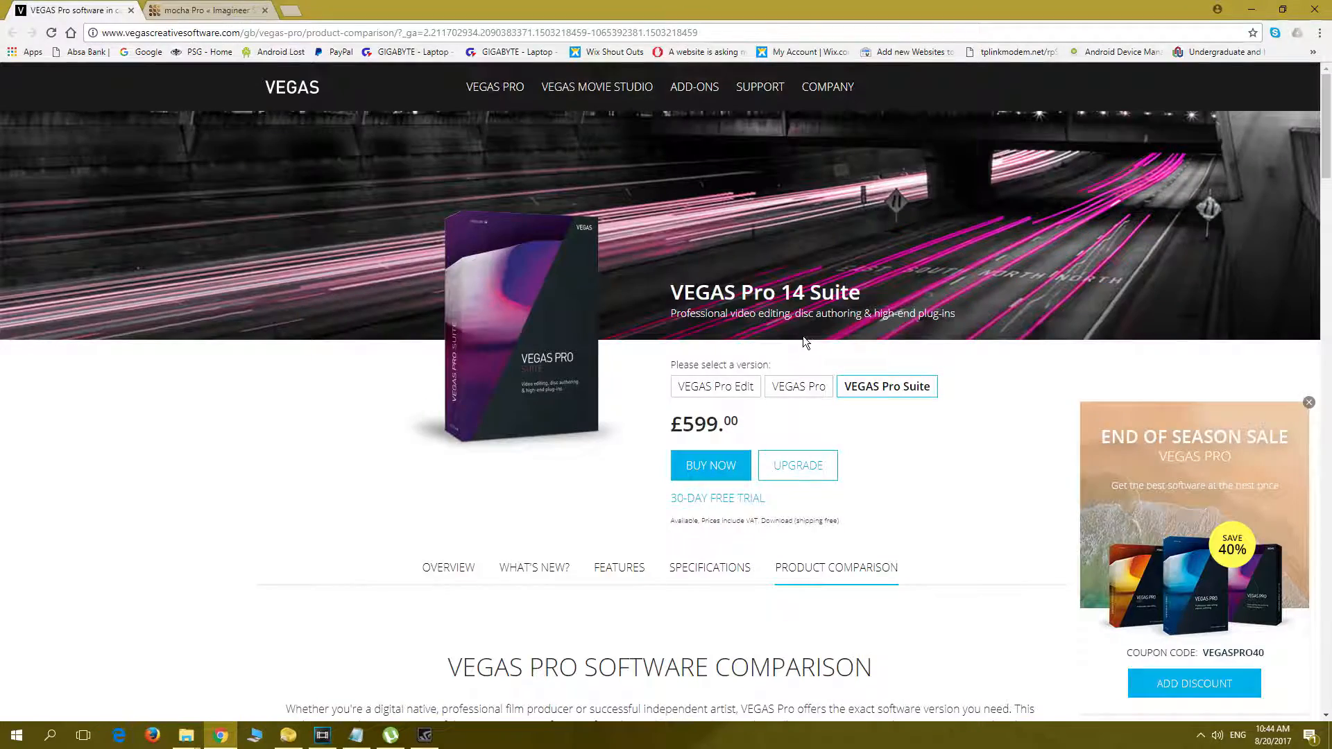
click(204, 9)
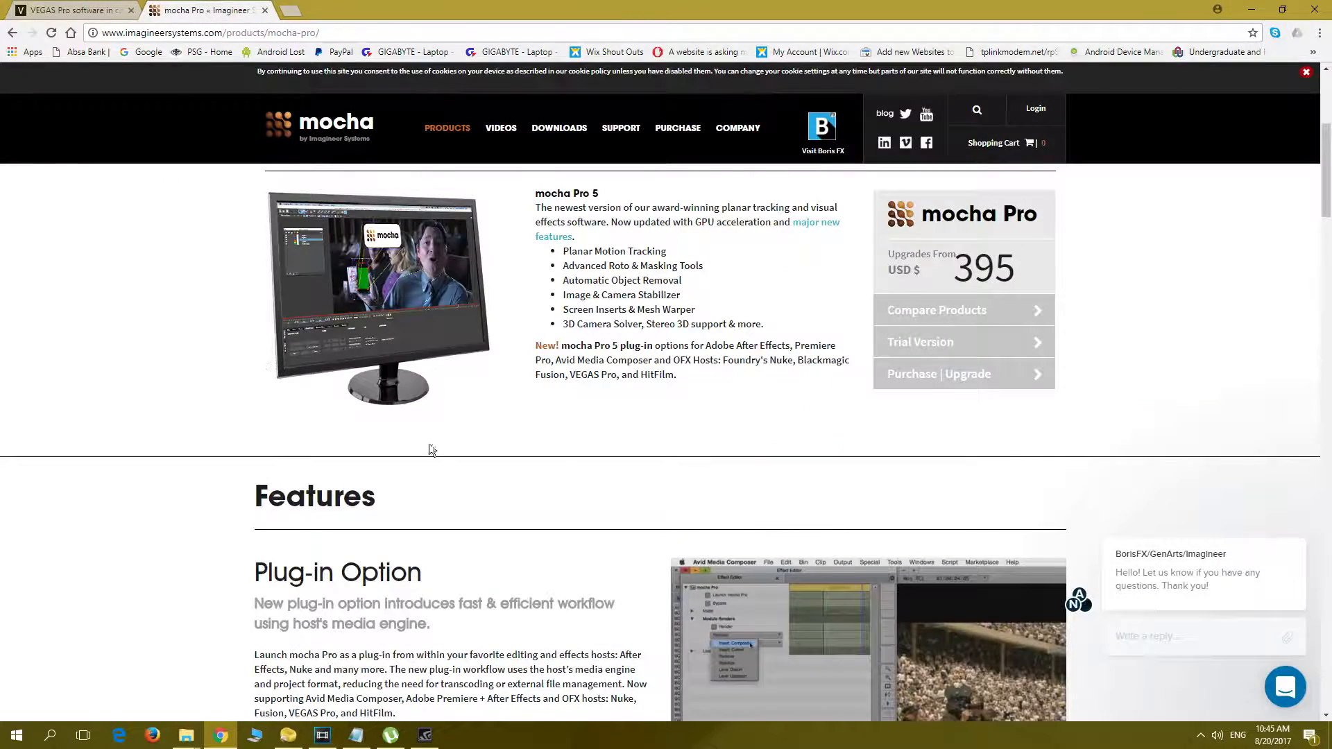